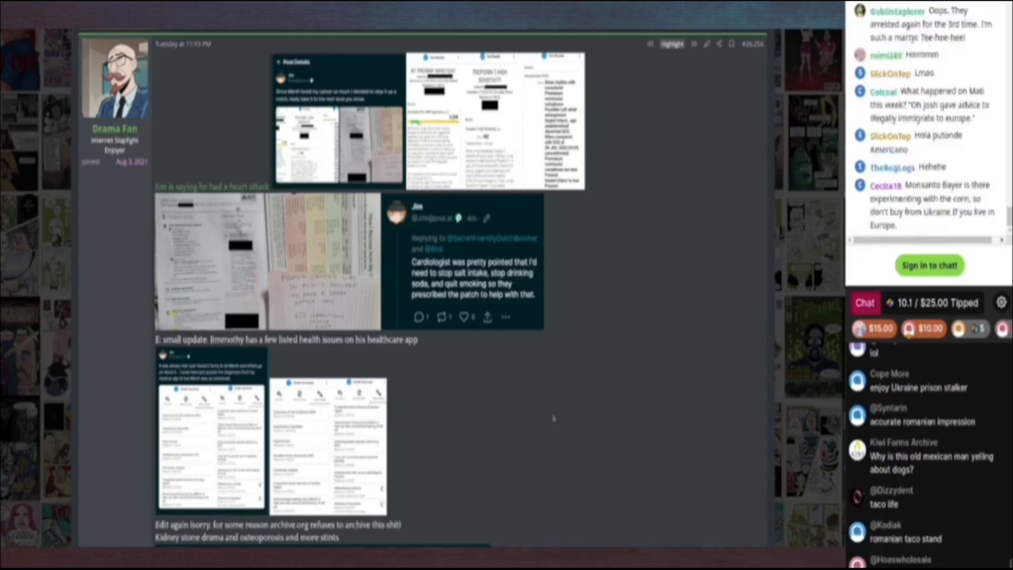
# Step: Scroll through Jim's health-summary screenshot listing diagnoses down to the kidney-stone / broken-ribs post
pyautogui.scroll(-3)
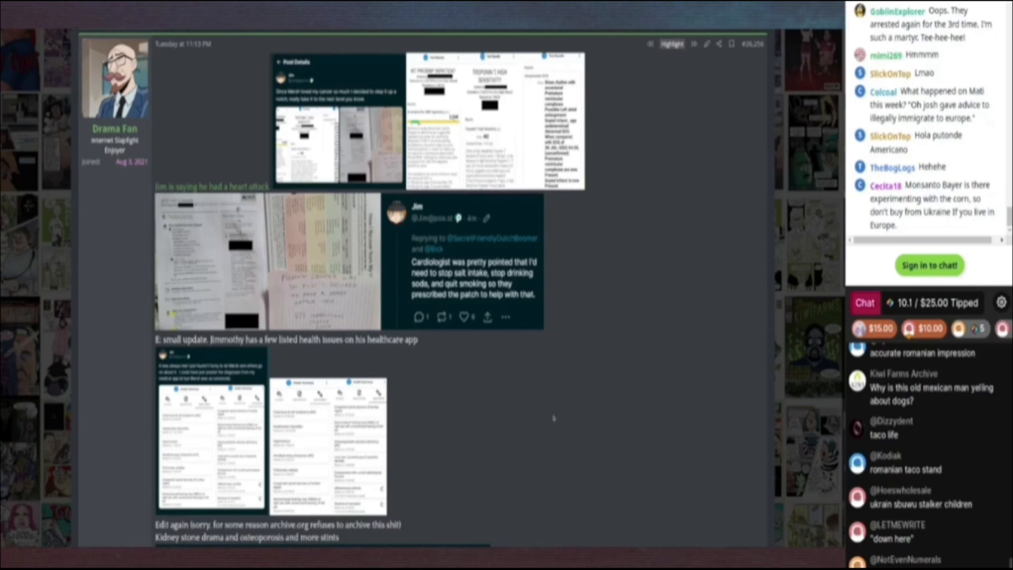
pyautogui.scroll(-3)
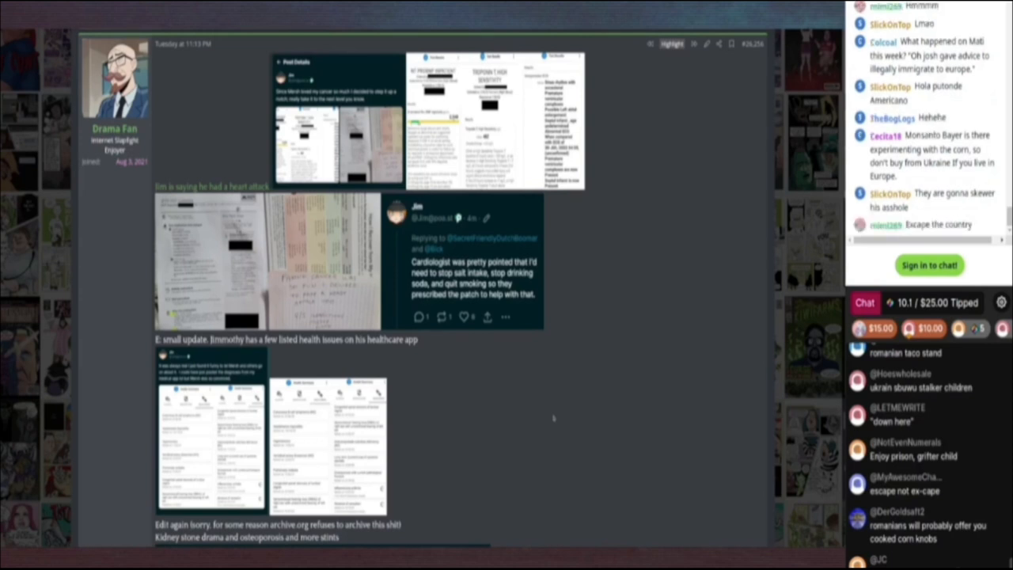
pyautogui.scroll(-3)
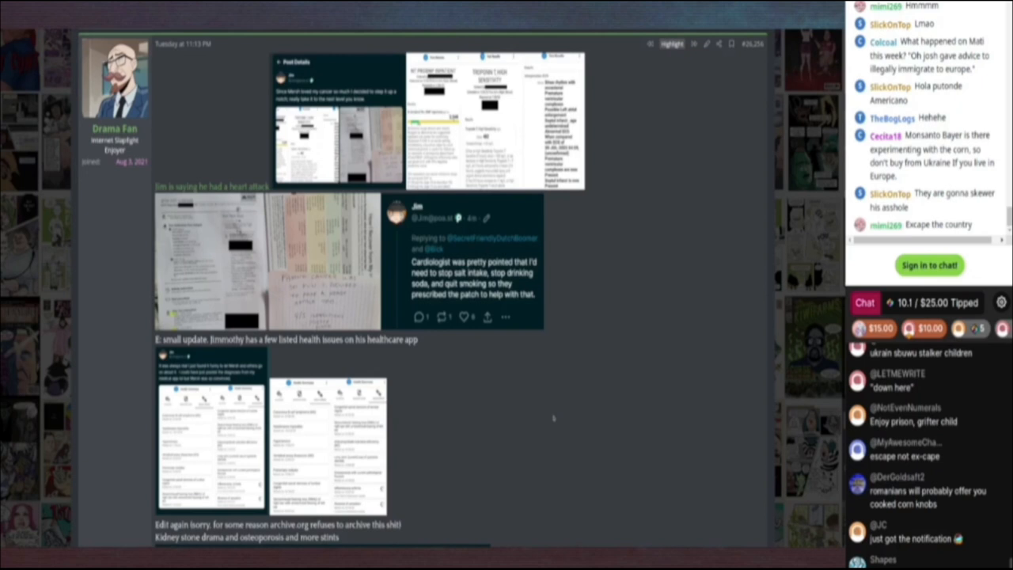
pyautogui.scroll(-3)
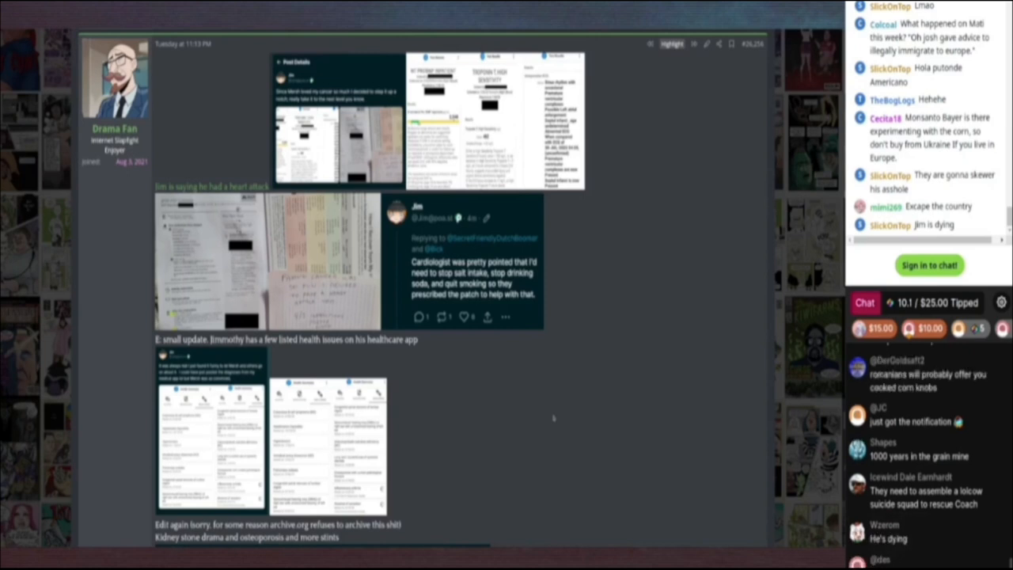
pyautogui.scroll(-3)
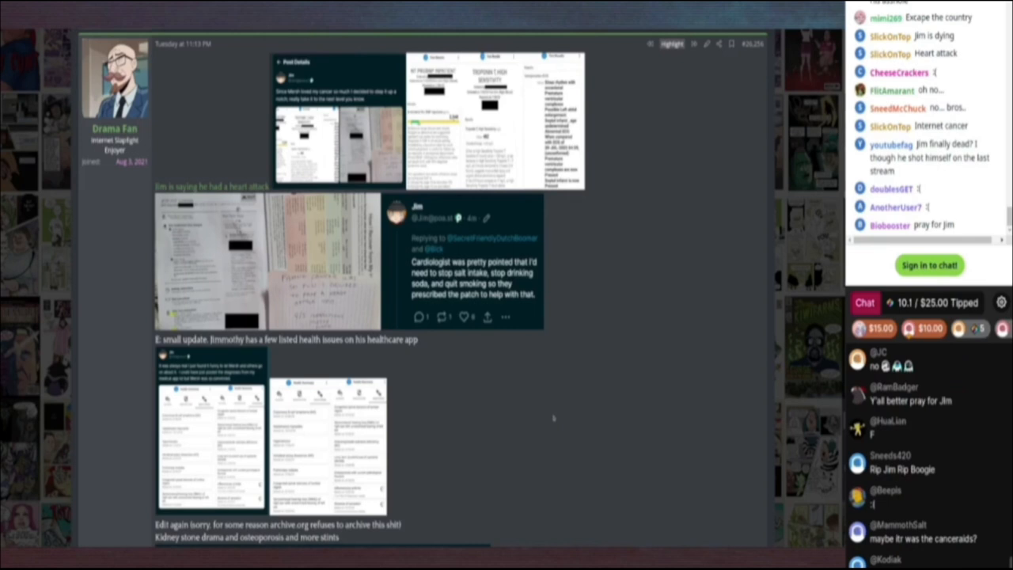
pyautogui.scroll(-3)
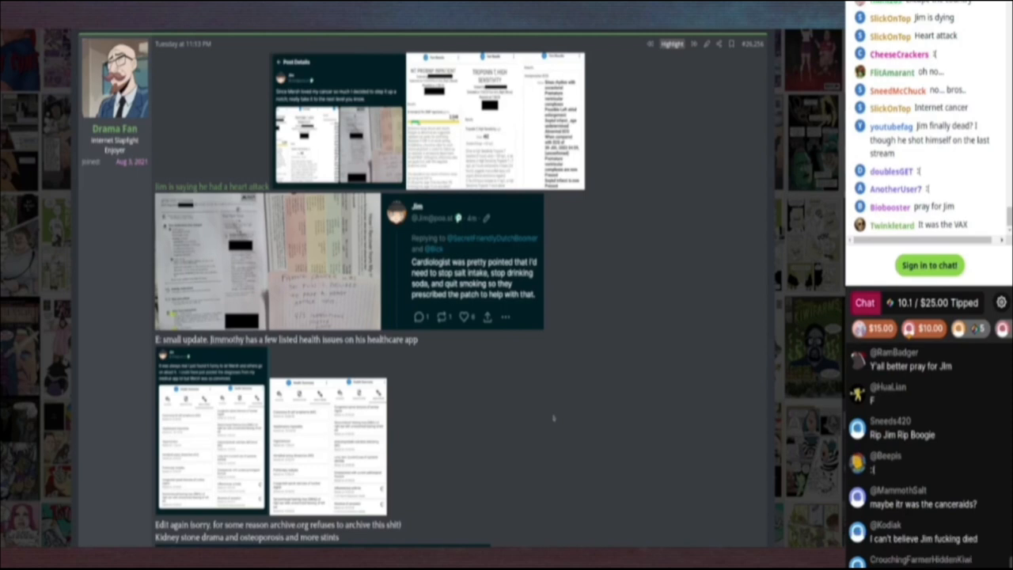
pyautogui.scroll(-3)
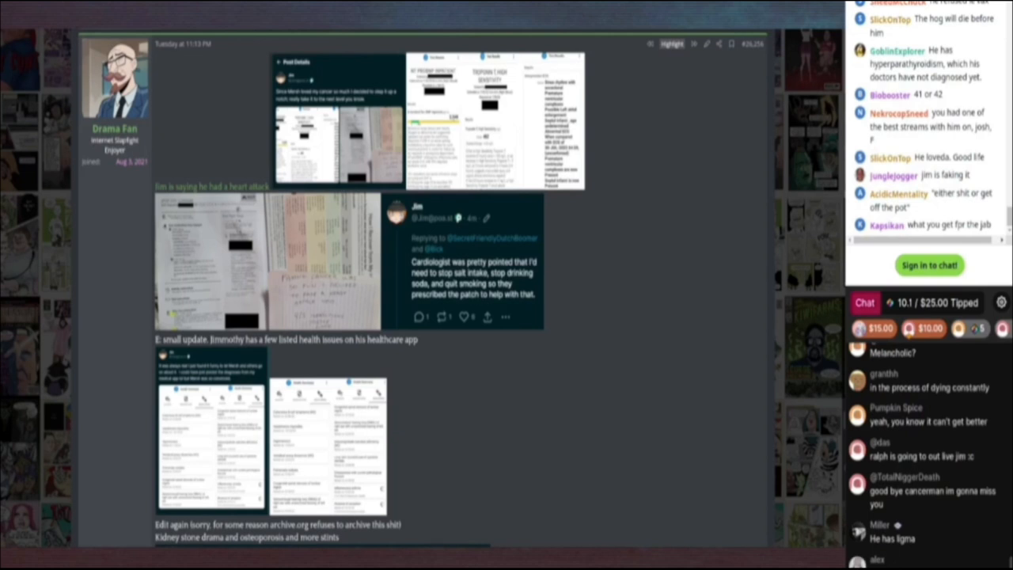
pyautogui.scroll(-3)
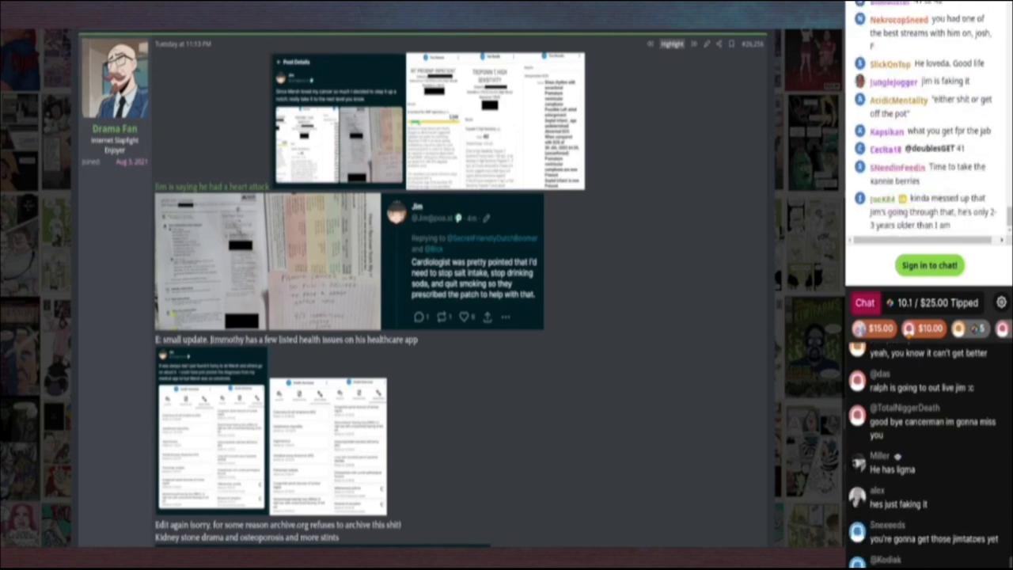
pyautogui.scroll(-3)
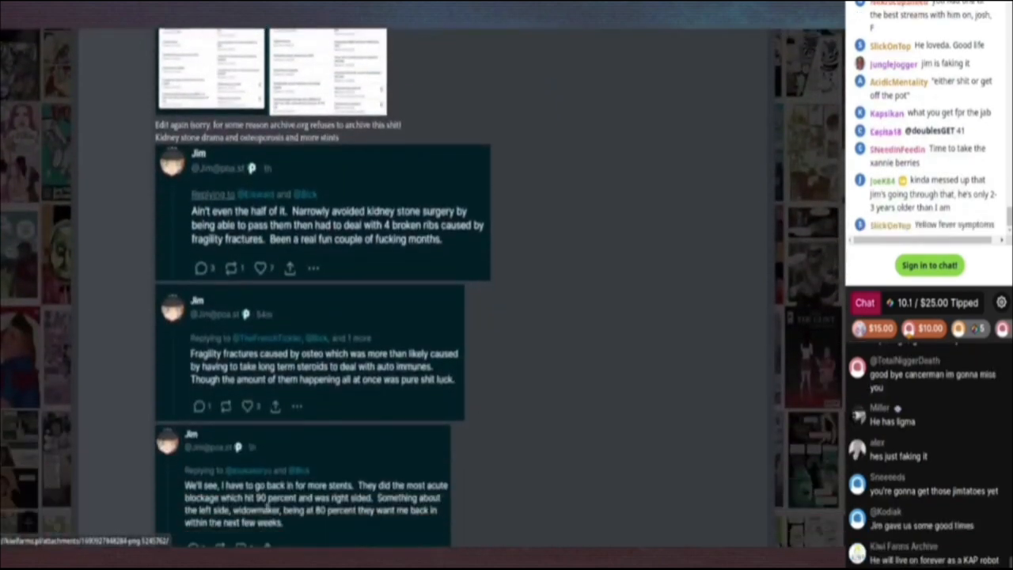
pyautogui.scroll(3)
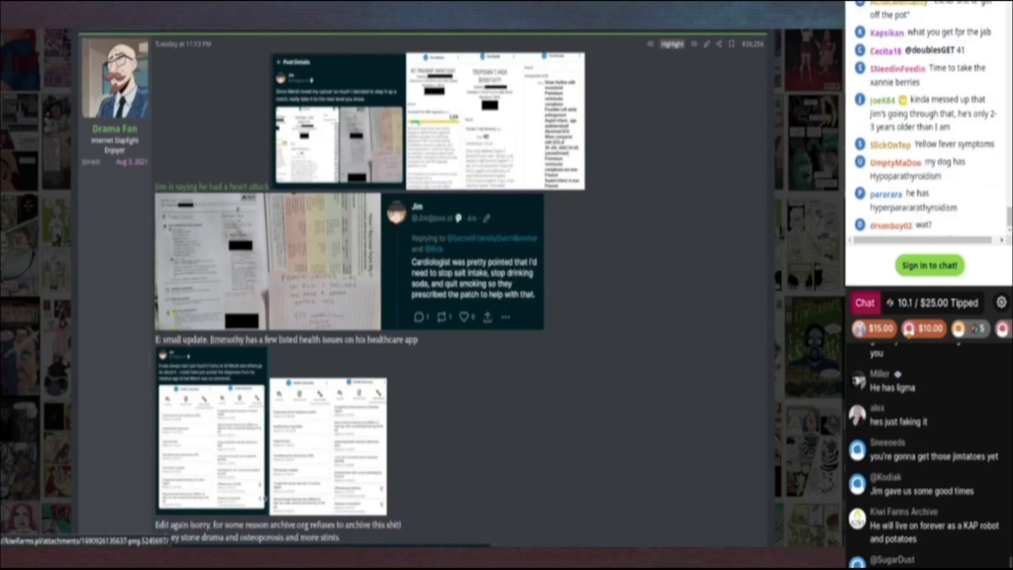
pyautogui.scroll(-3)
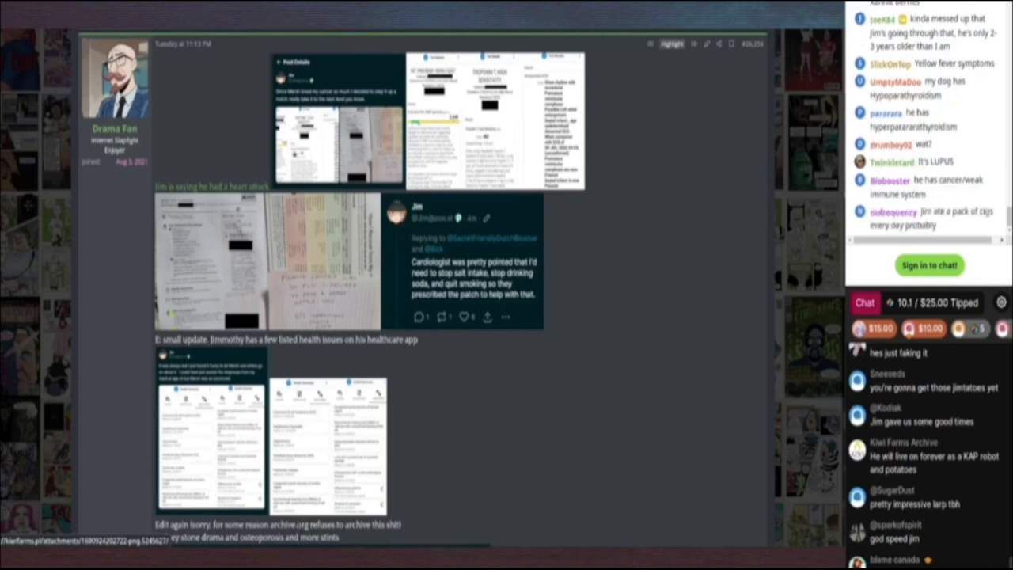
pyautogui.scroll(-3)
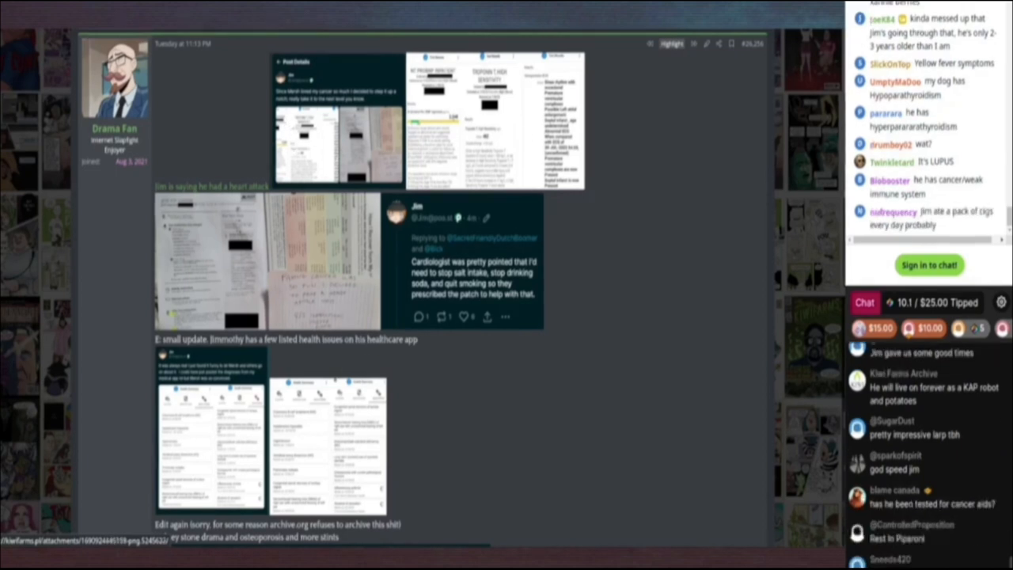
pyautogui.scroll(-3)
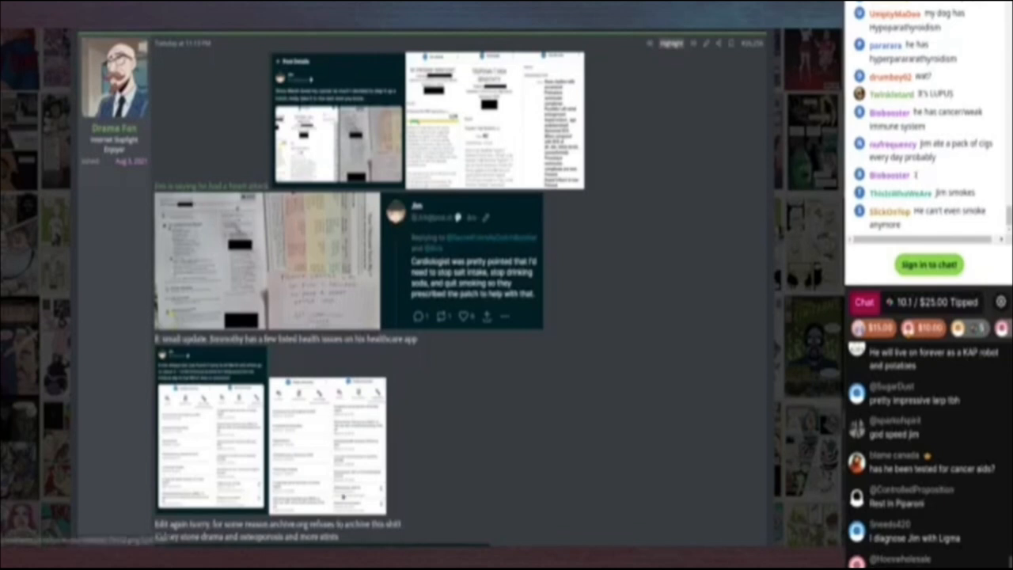
pyautogui.scroll(-3)
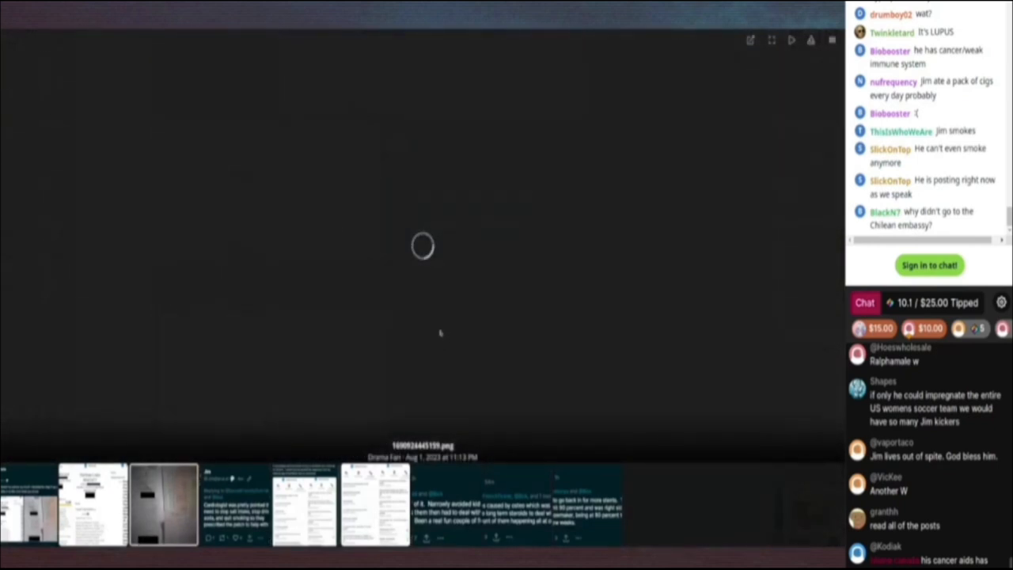
pyautogui.scroll(-3)
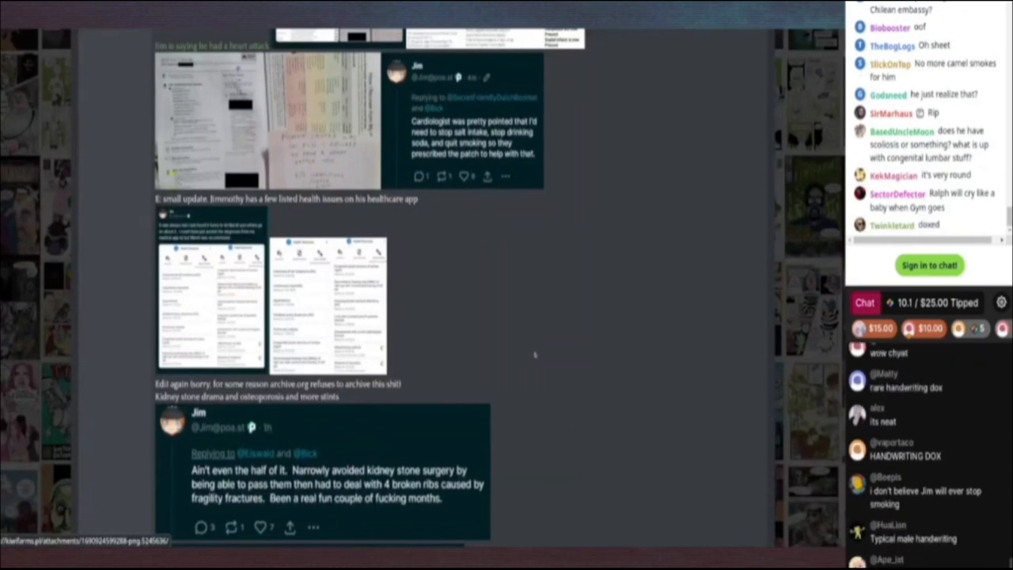
pyautogui.scroll(-3)
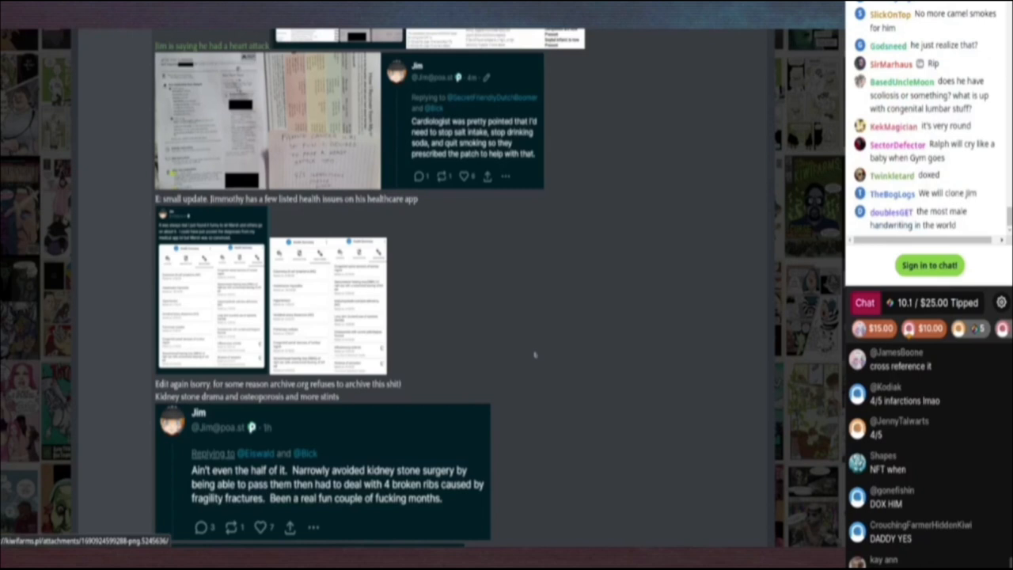
pyautogui.scroll(-3)
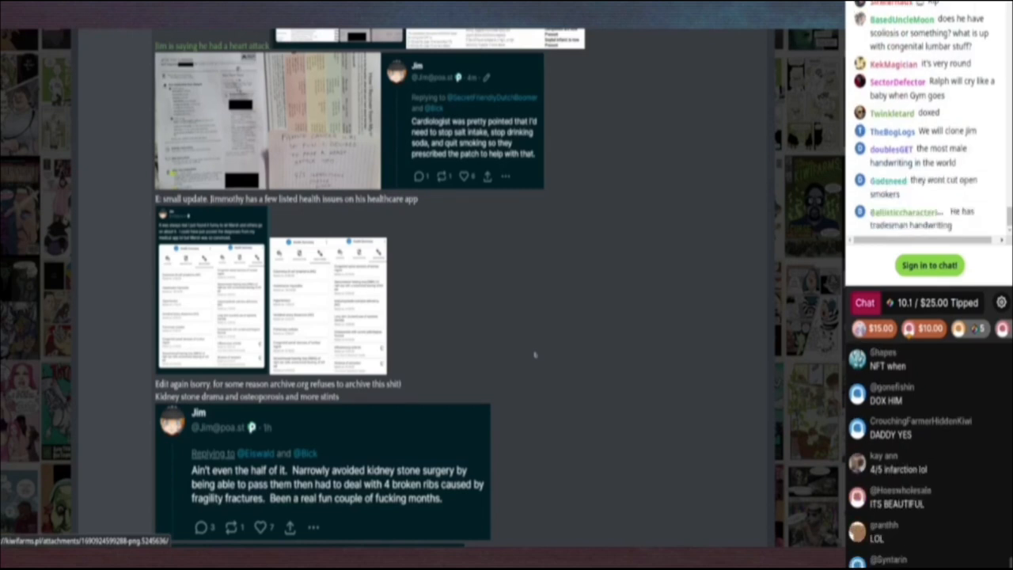
pyautogui.scroll(-3)
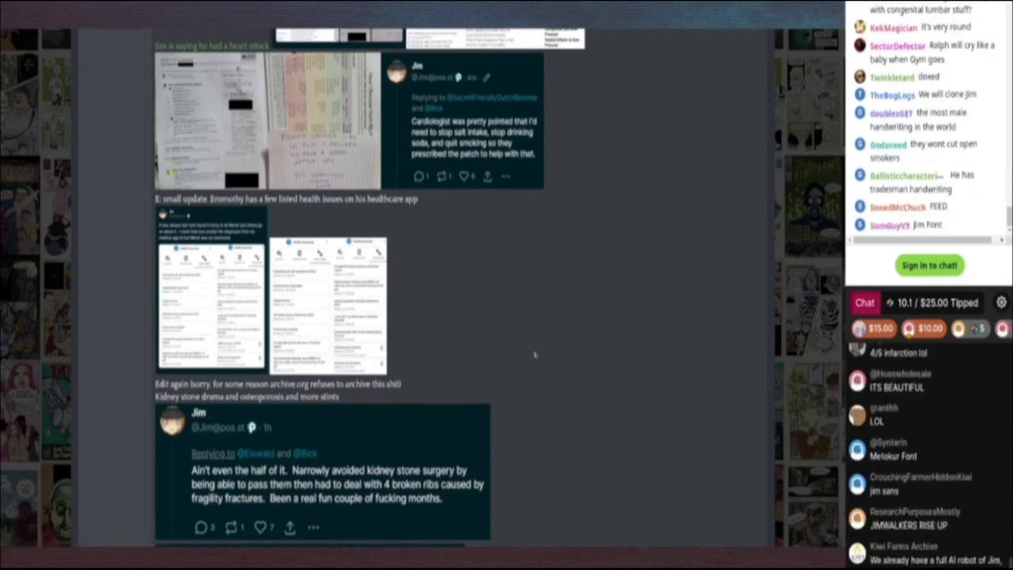
pyautogui.scroll(-3)
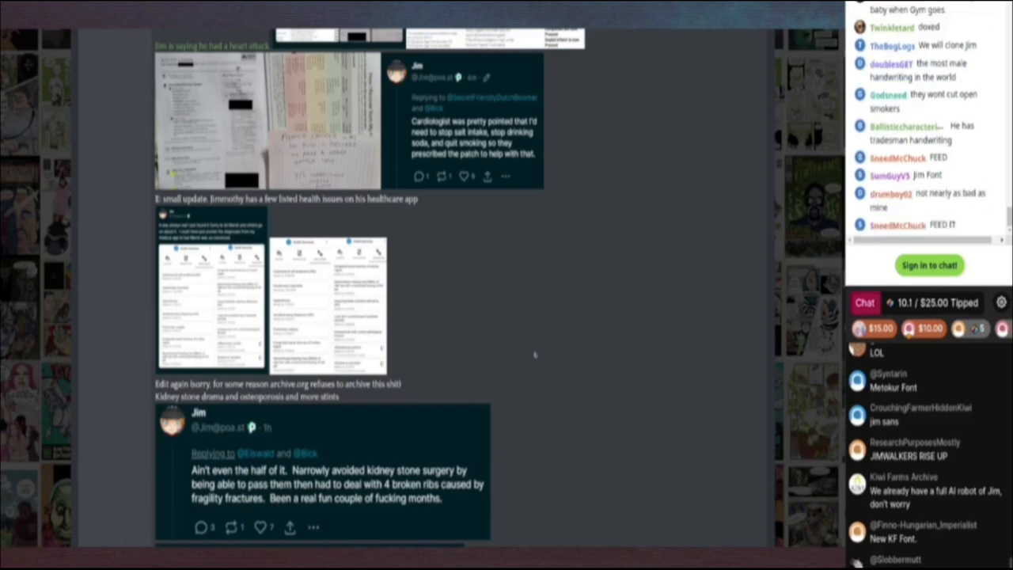
pyautogui.scroll(-3)
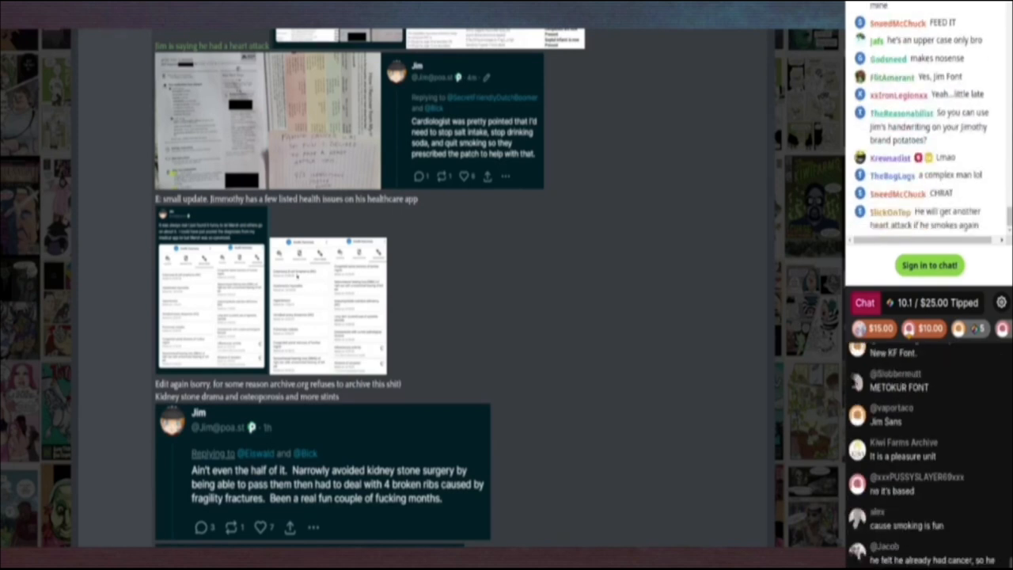
pyautogui.scroll(-3)
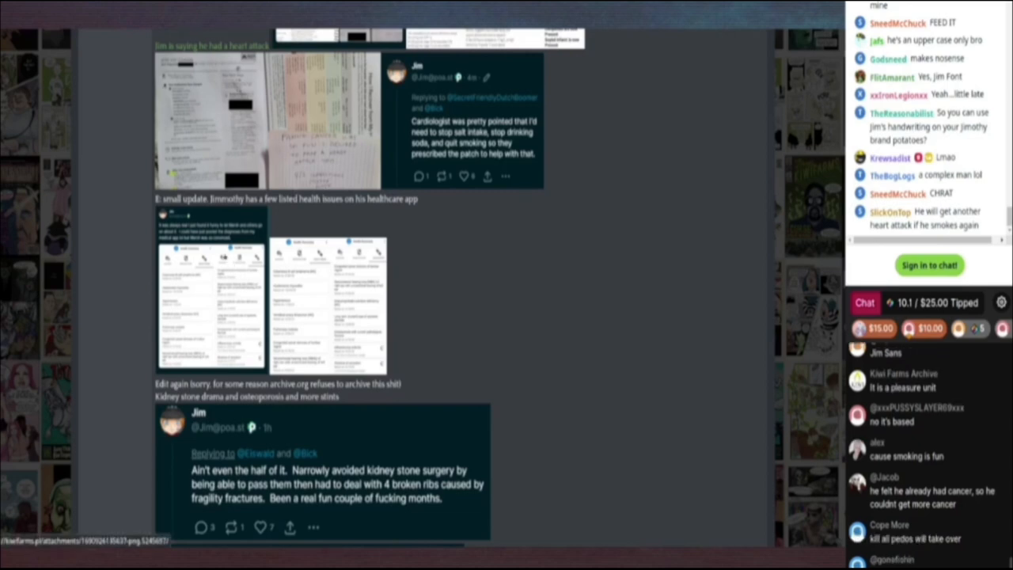
pyautogui.scroll(-3)
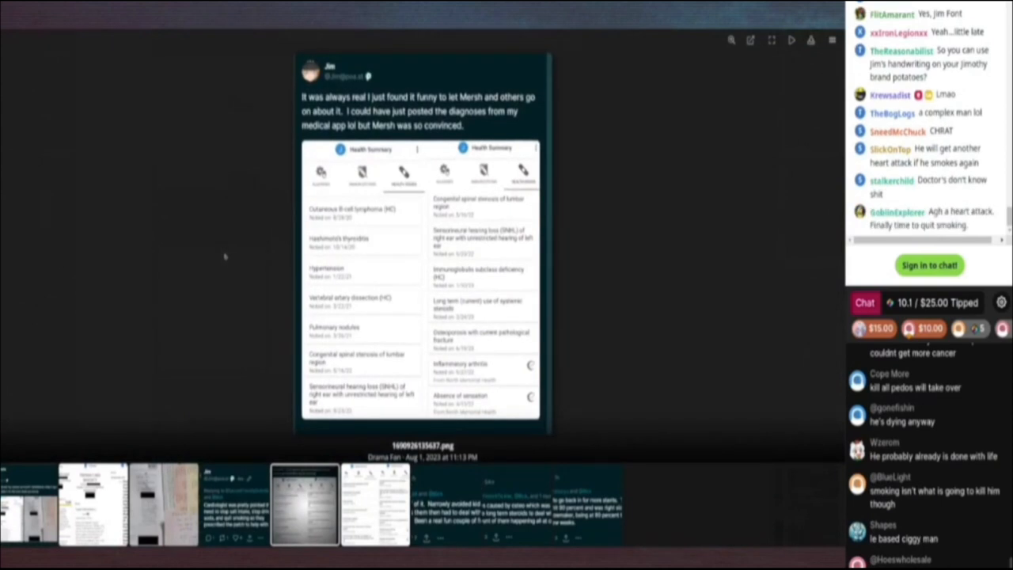
pyautogui.moveTo(386, 150)
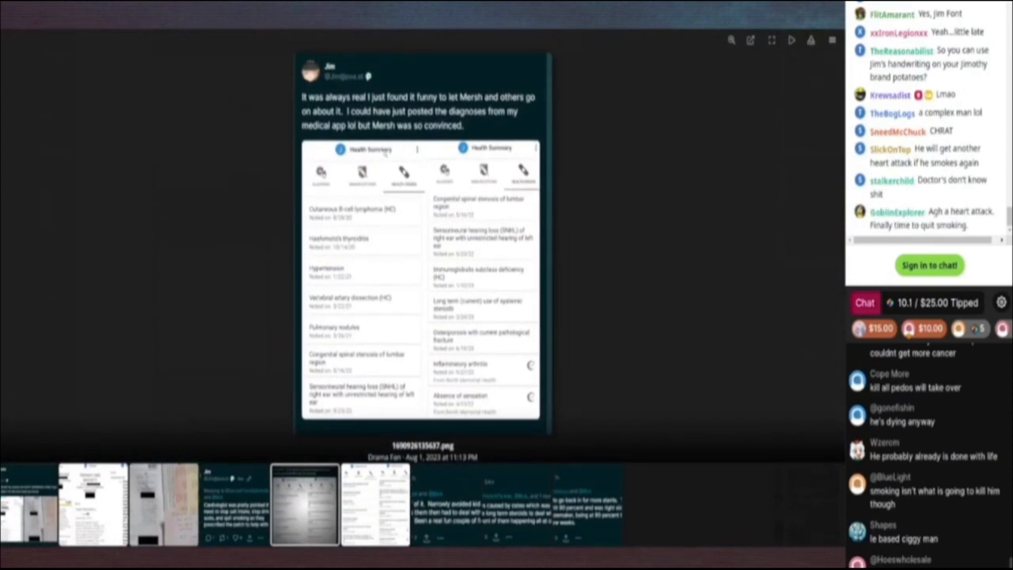
pyautogui.scroll(-3)
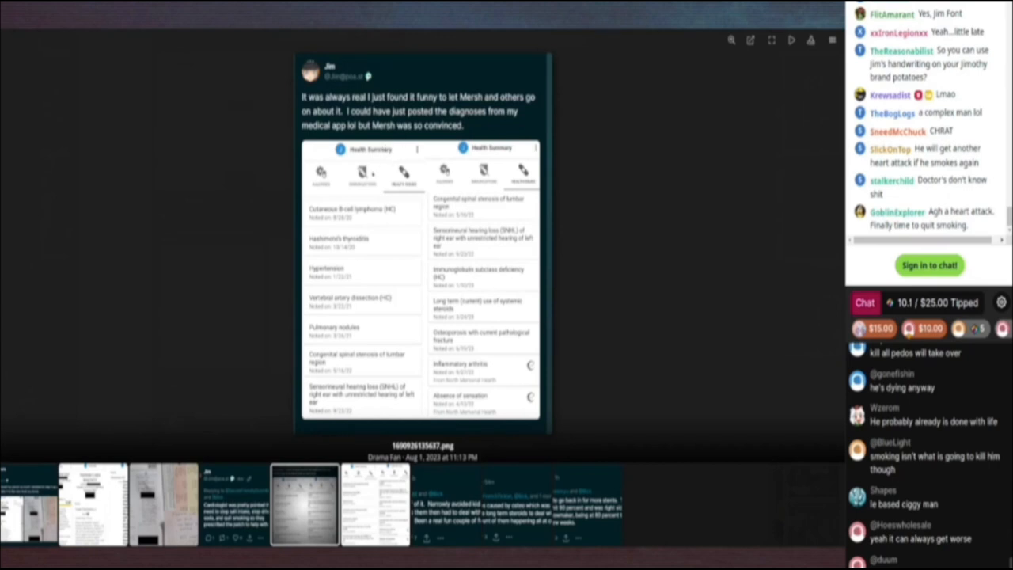
pyautogui.scroll(-3)
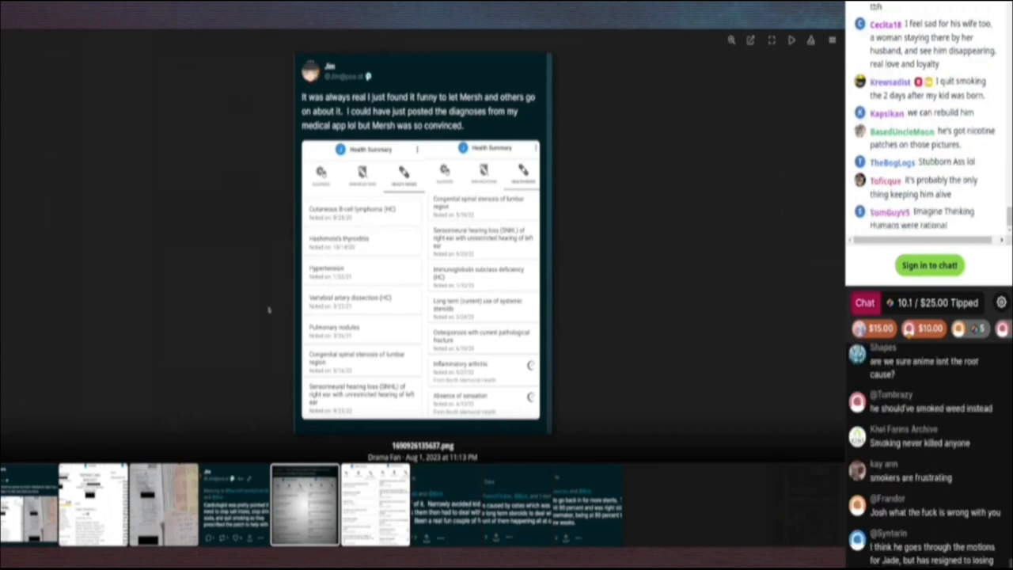
pyautogui.moveTo(259, 307)
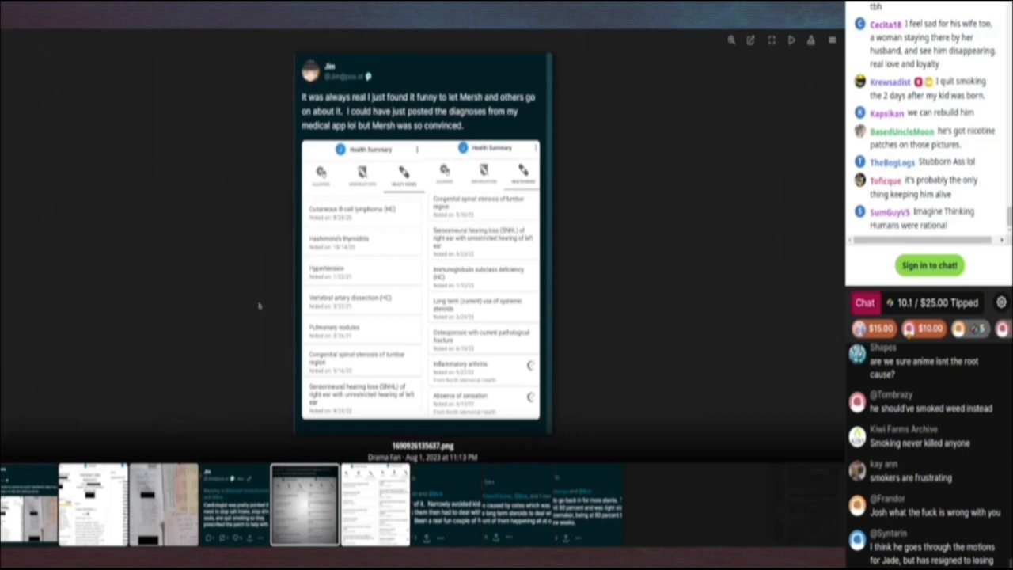
pyautogui.scroll(-3)
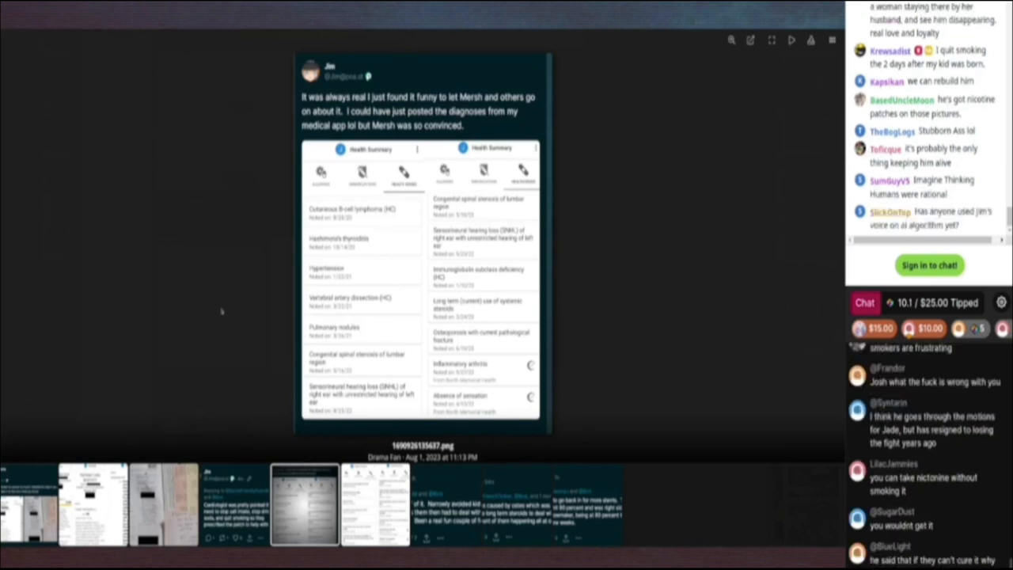
pyautogui.scroll(-3)
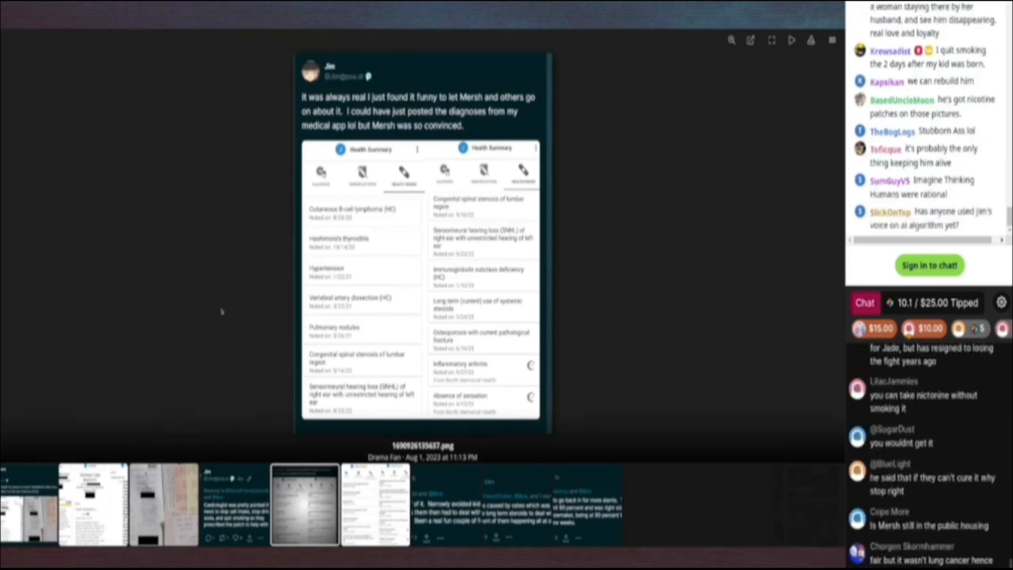
pyautogui.moveTo(220, 303)
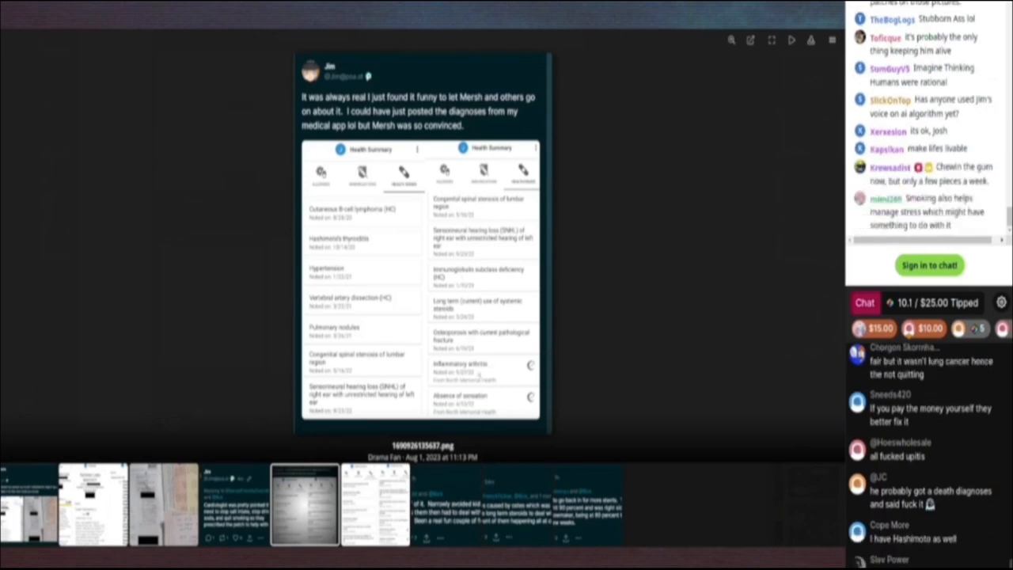
pyautogui.scroll(-3)
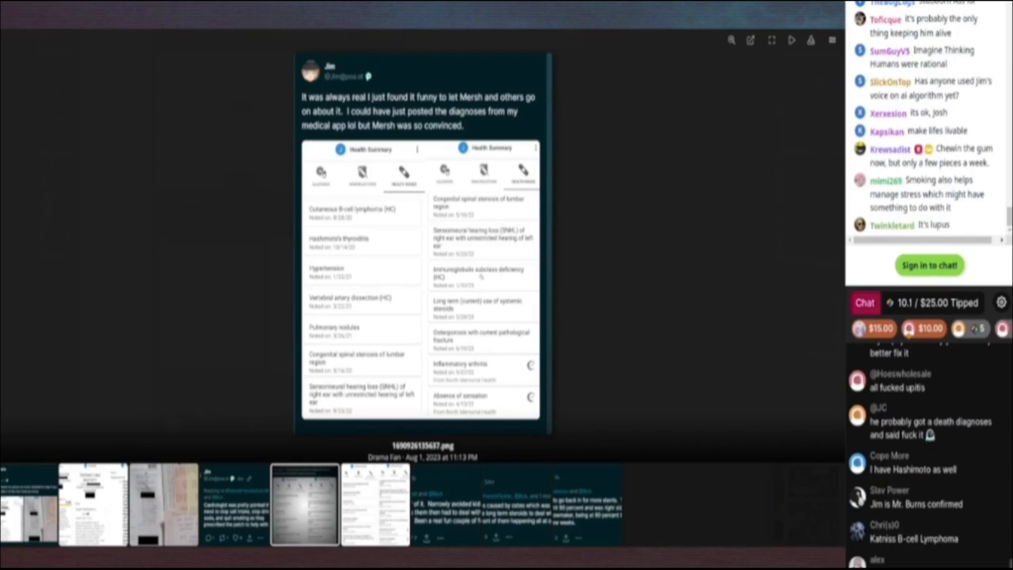
pyautogui.scroll(3)
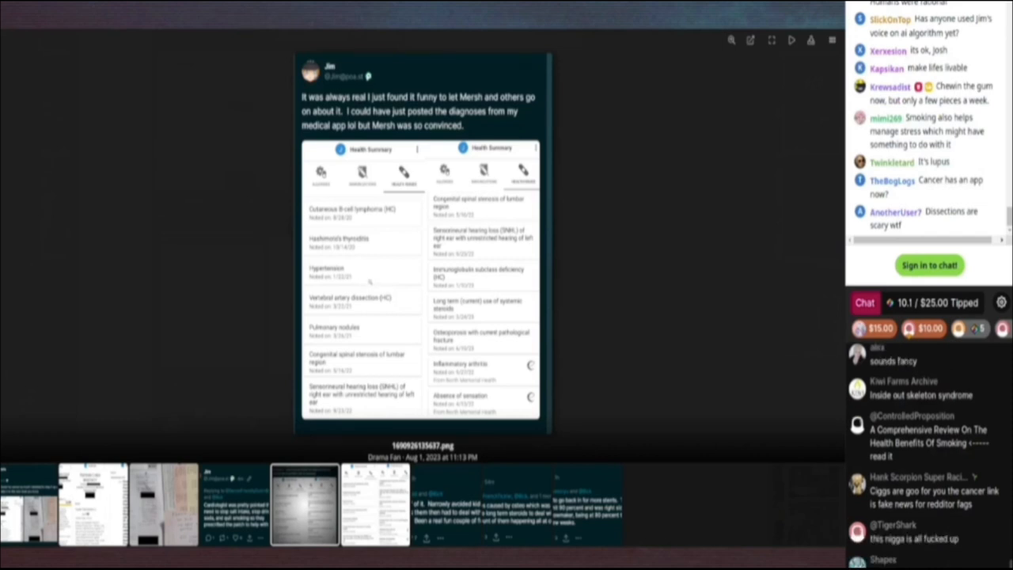
pyautogui.scroll(-3)
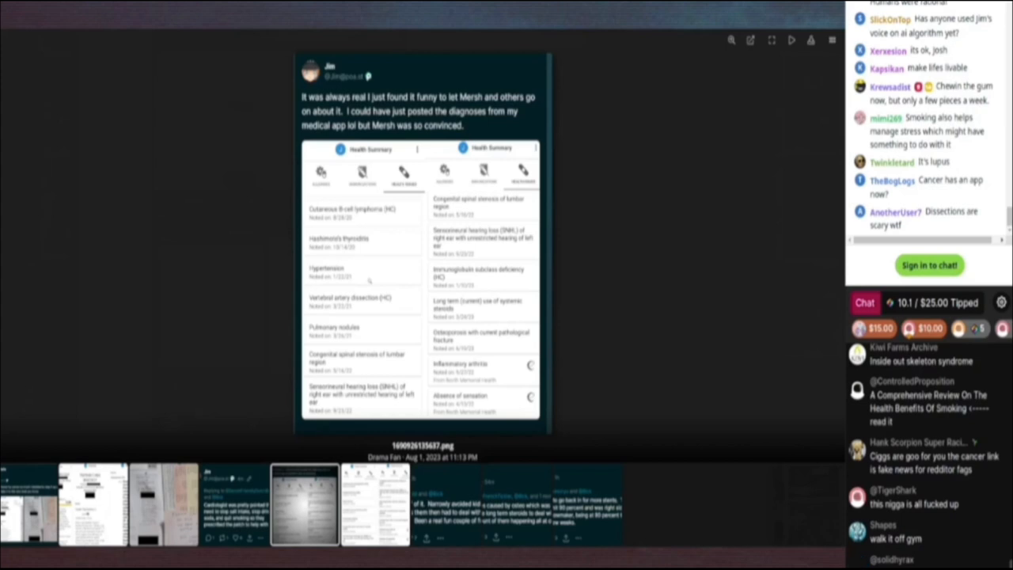
pyautogui.scroll(-3)
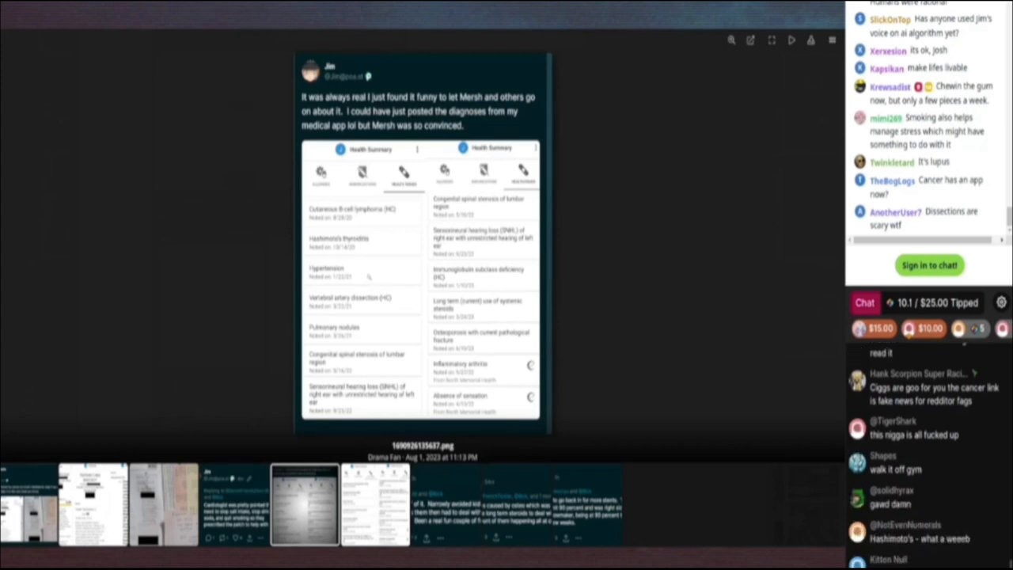
pyautogui.scroll(-3)
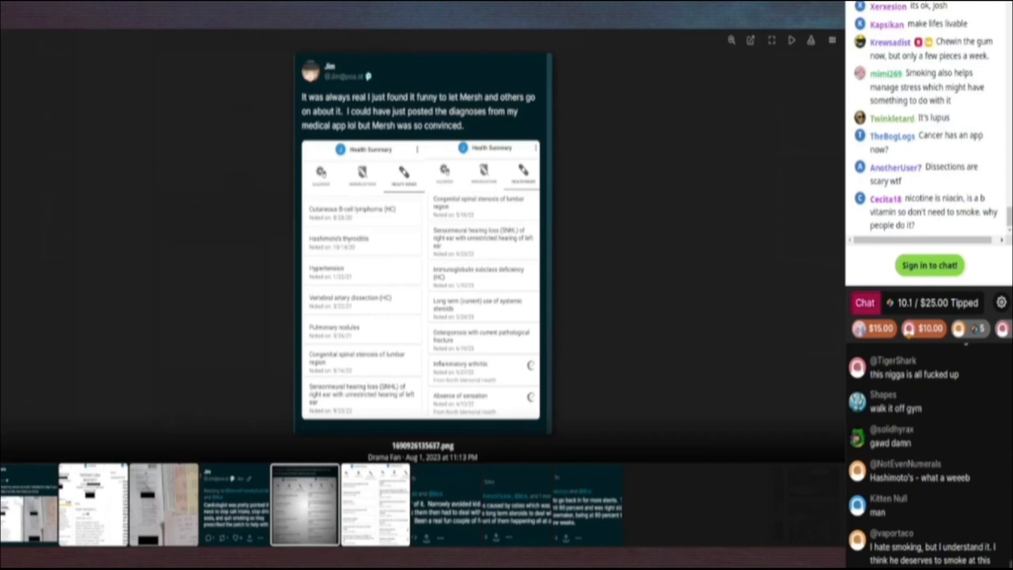
pyautogui.scroll(-3)
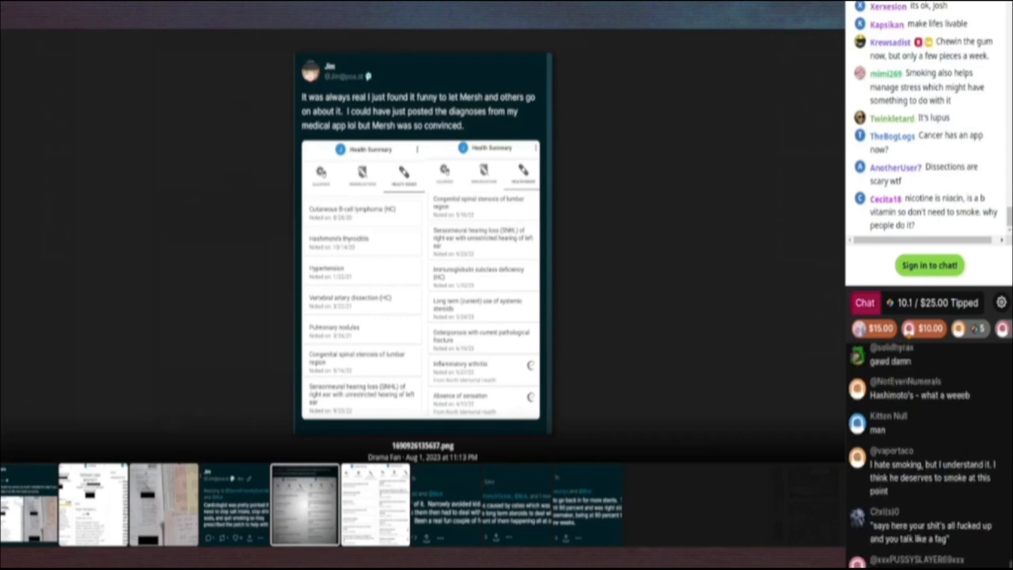
pyautogui.scroll(-3)
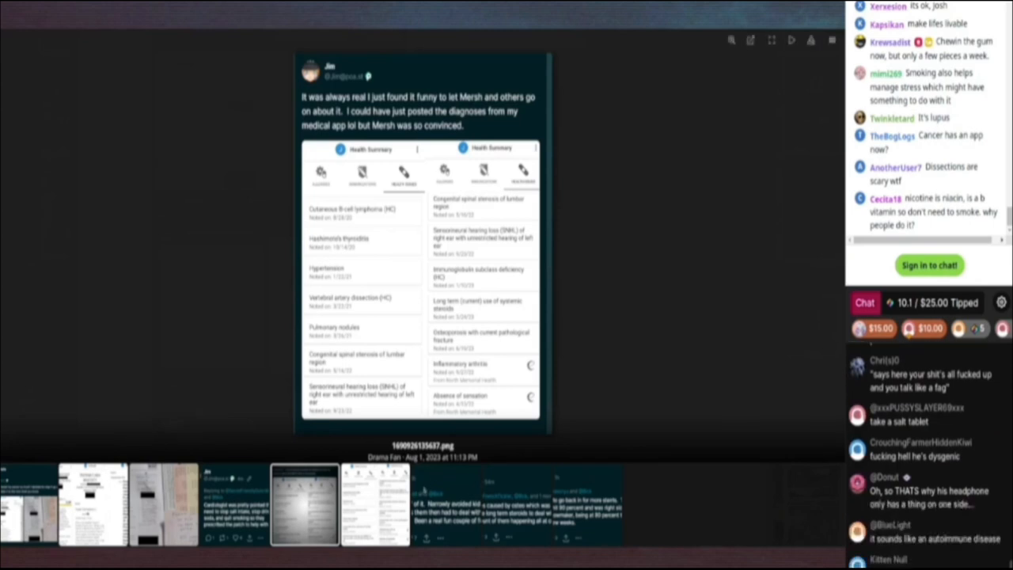
pyautogui.scroll(-3)
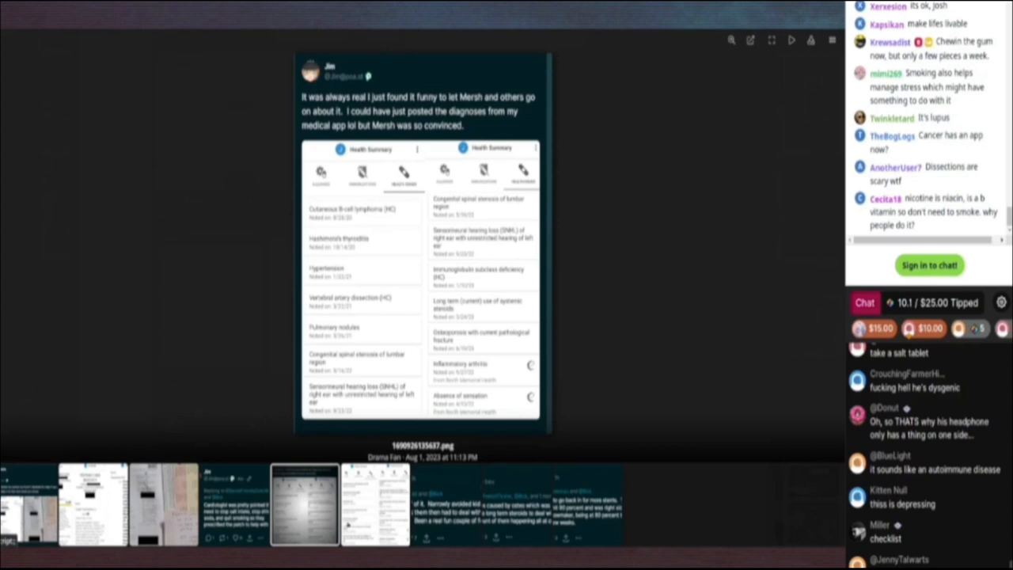
pyautogui.scroll(-3)
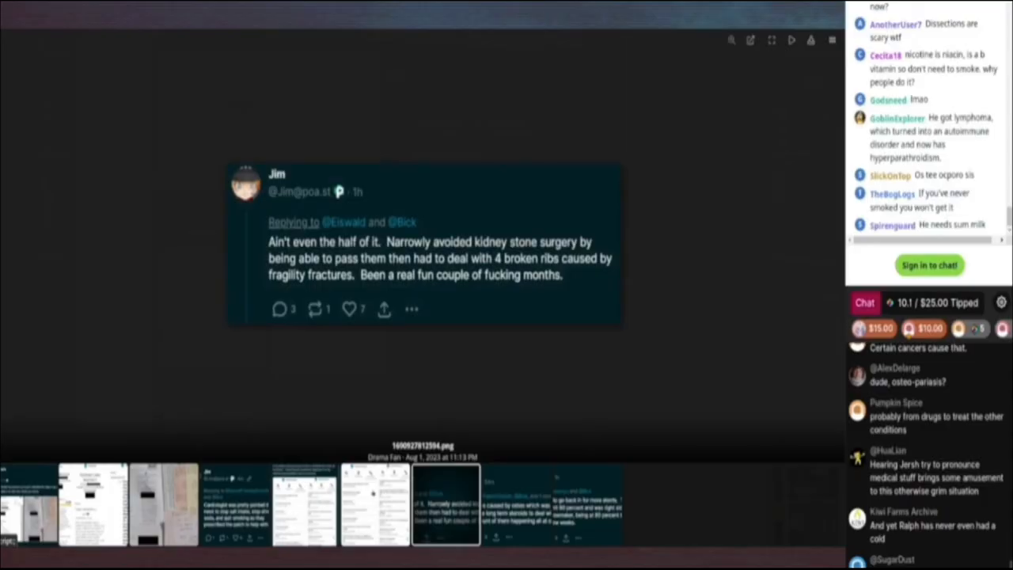
# Step: Advance the lightbox past the fragility-fractures post to the stents / 90 percent blockage tweet
pyautogui.scroll(-3)
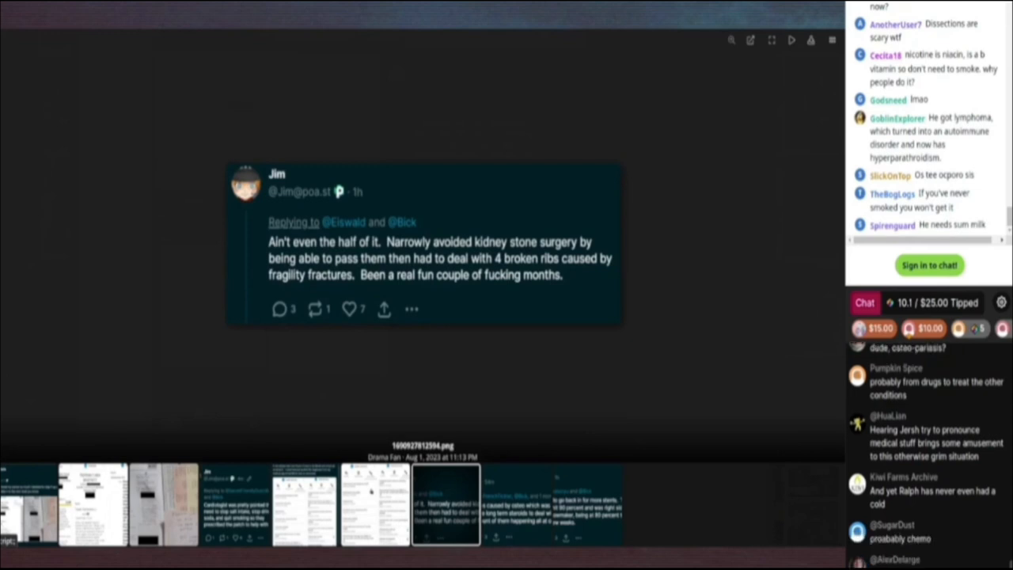
pyautogui.scroll(-3)
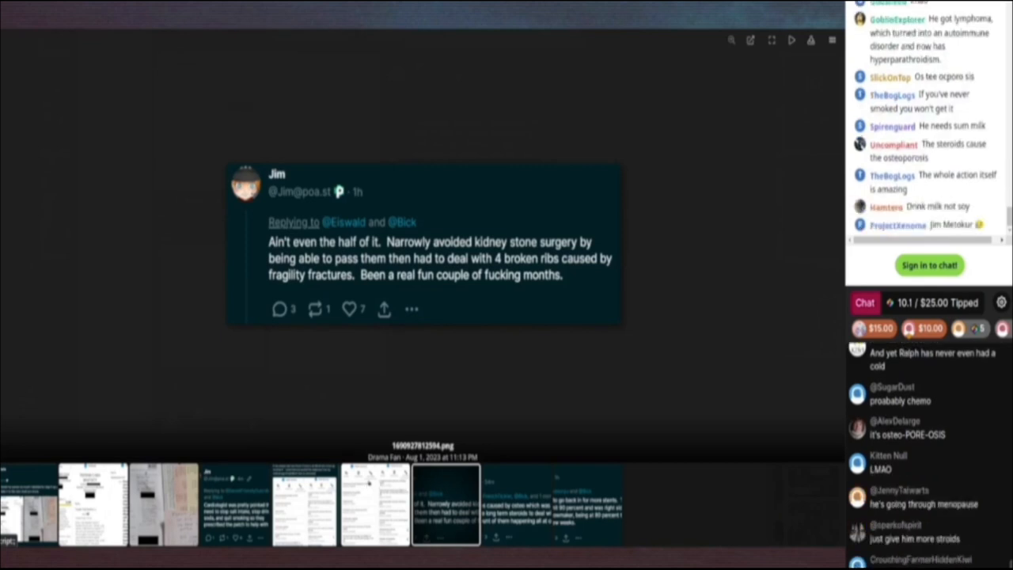
pyautogui.click(516, 503)
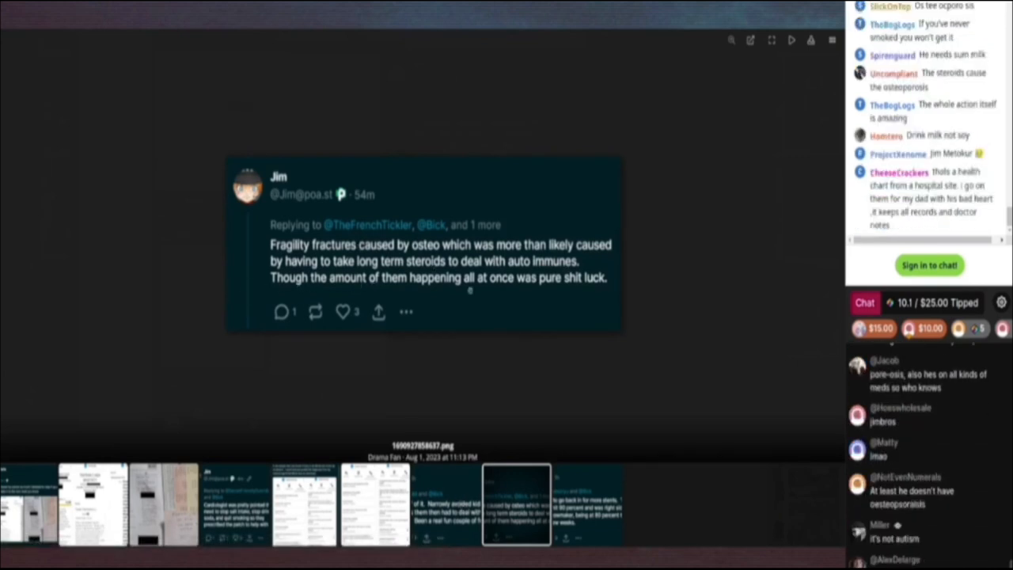
pyautogui.click(587, 503)
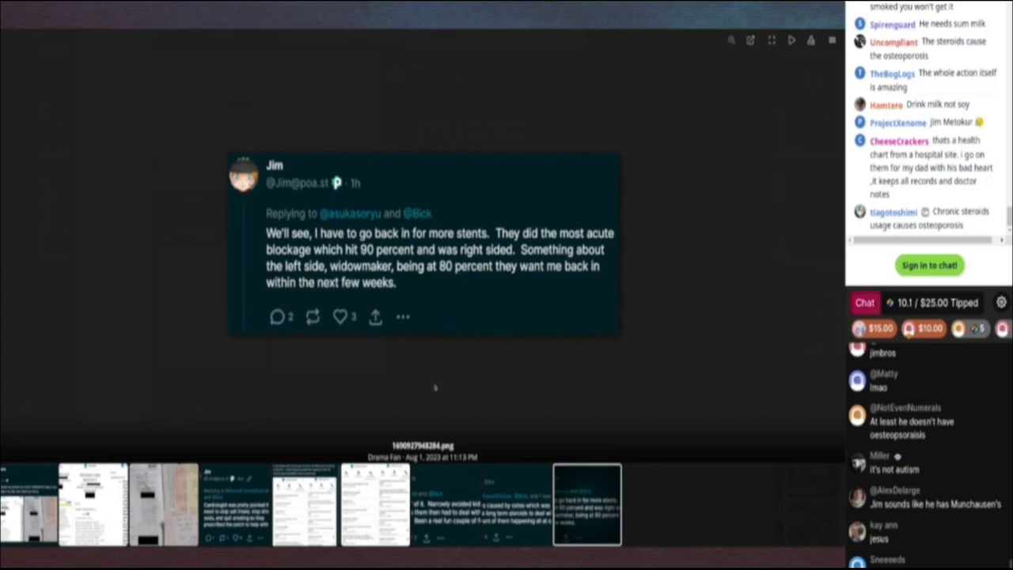
pyautogui.scroll(-3)
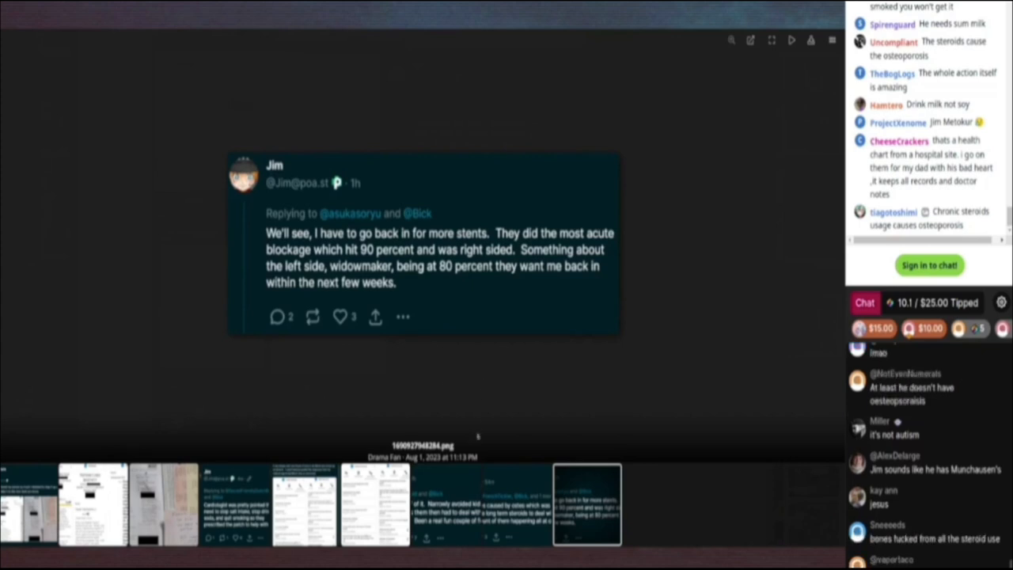
pyautogui.moveTo(506, 408)
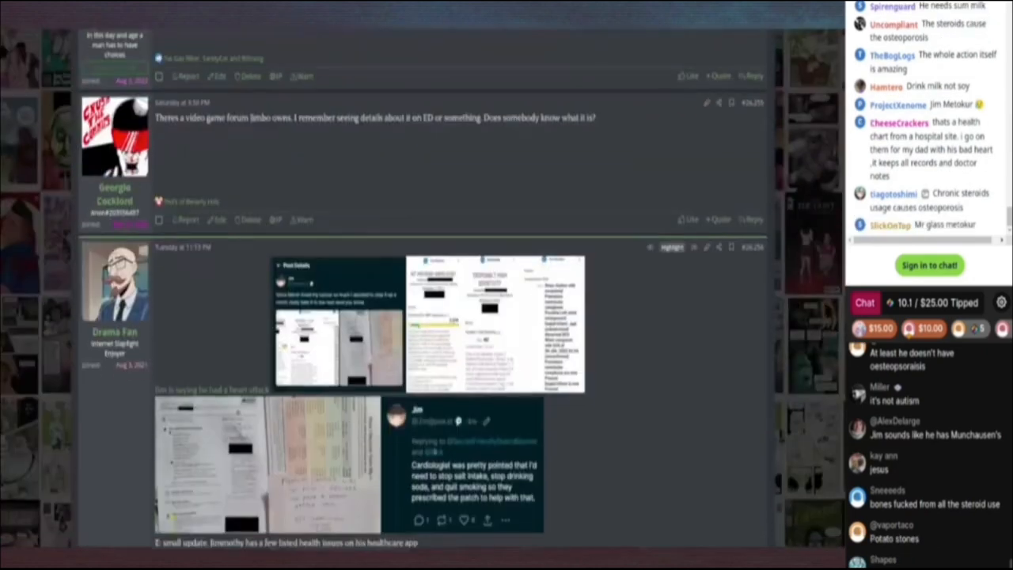
# Step: Scroll down the thread past the medical-record post to the e-mail update reply below
pyautogui.scroll(3)
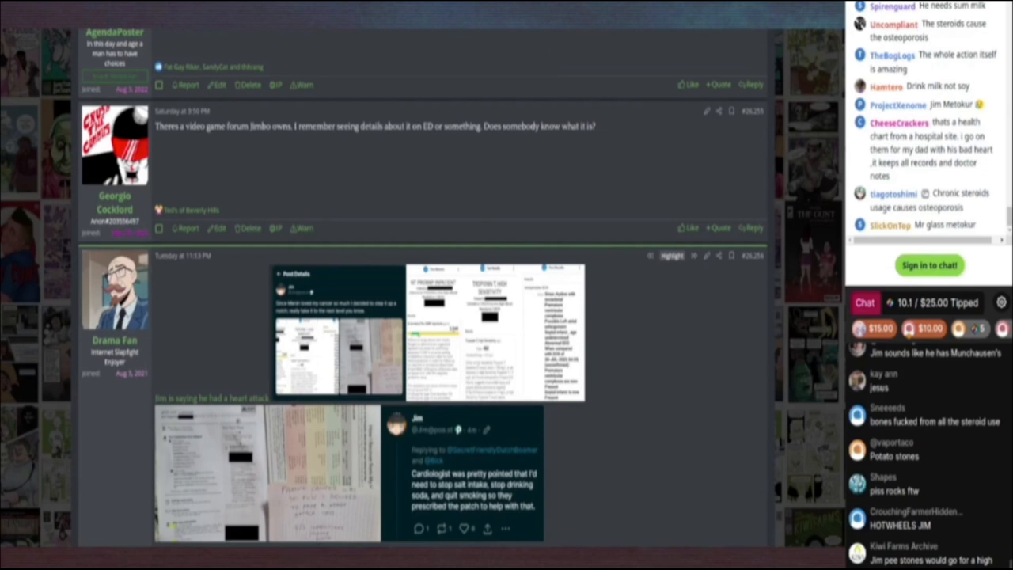
pyautogui.scroll(-3)
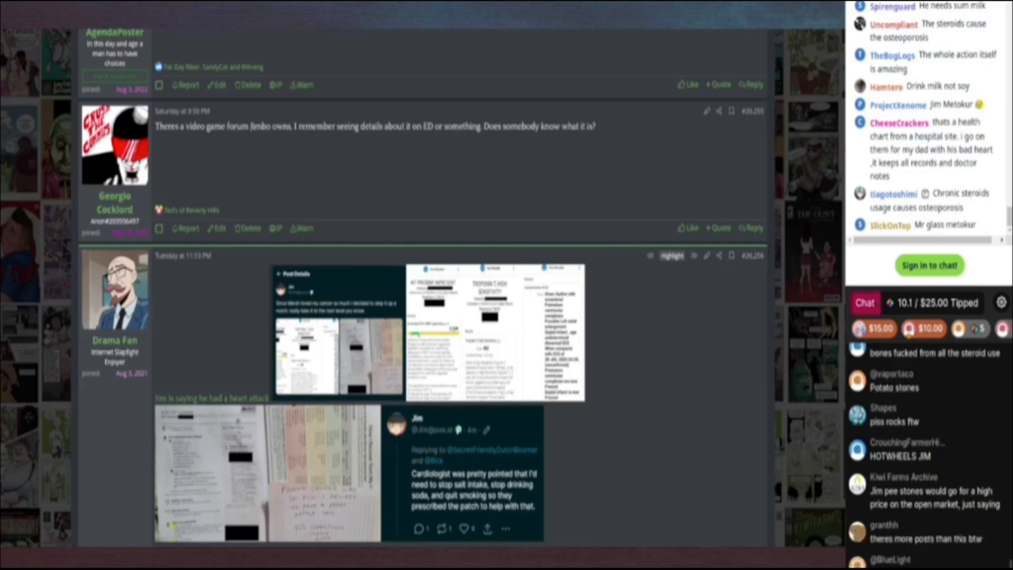
pyautogui.scroll(-3)
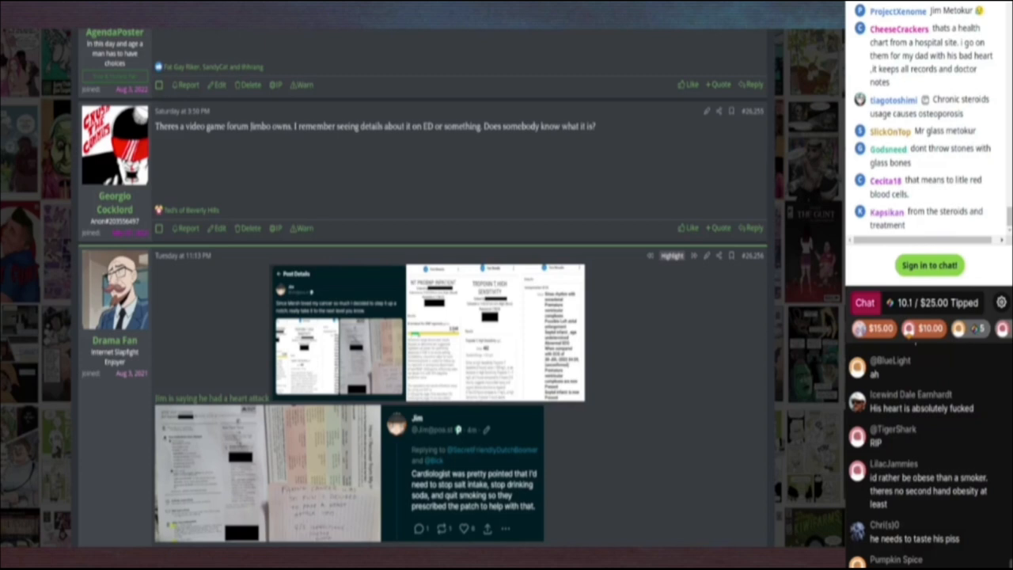
pyautogui.scroll(-3)
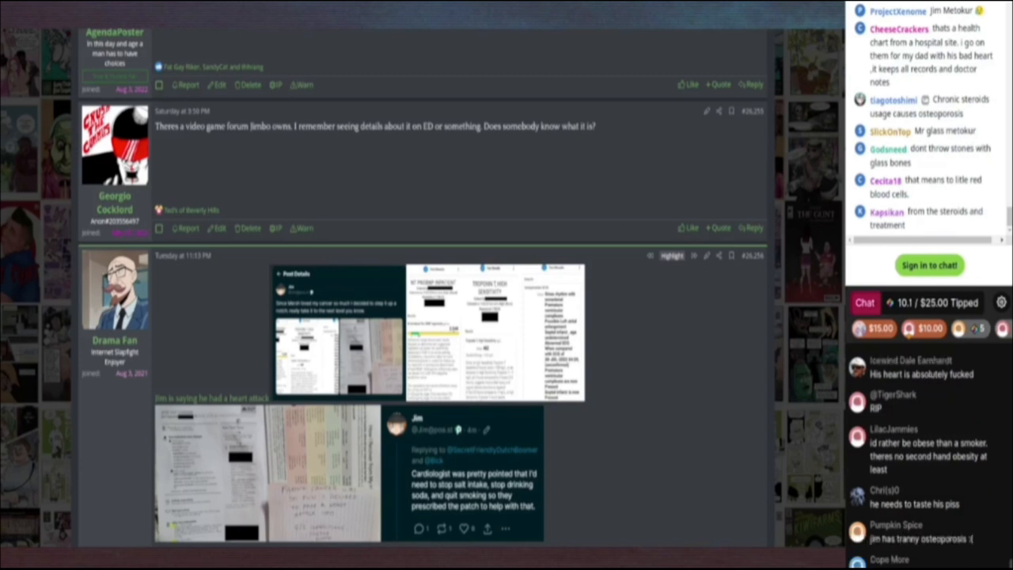
pyautogui.scroll(-3)
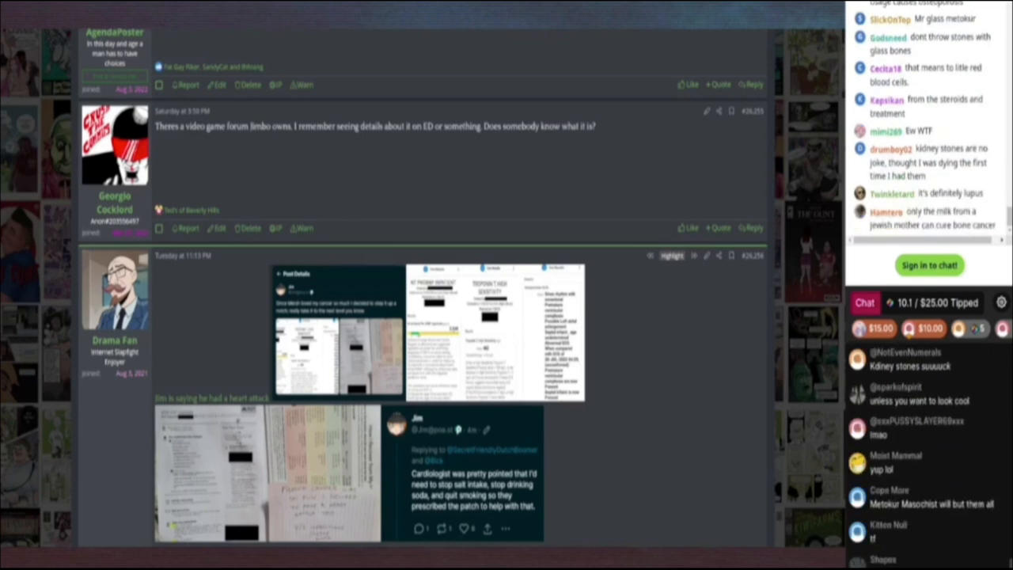
pyautogui.scroll(-3)
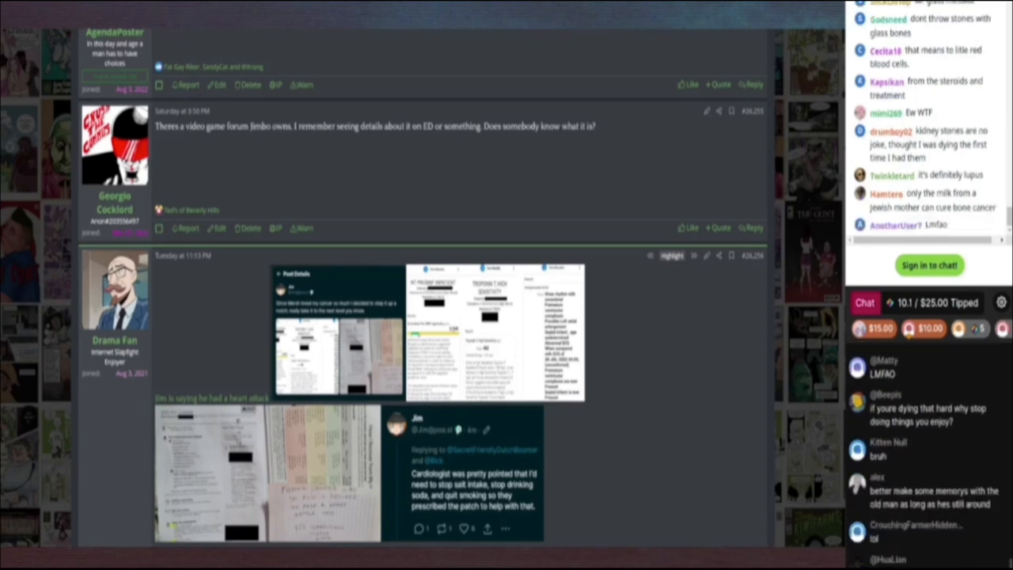
pyautogui.scroll(-3)
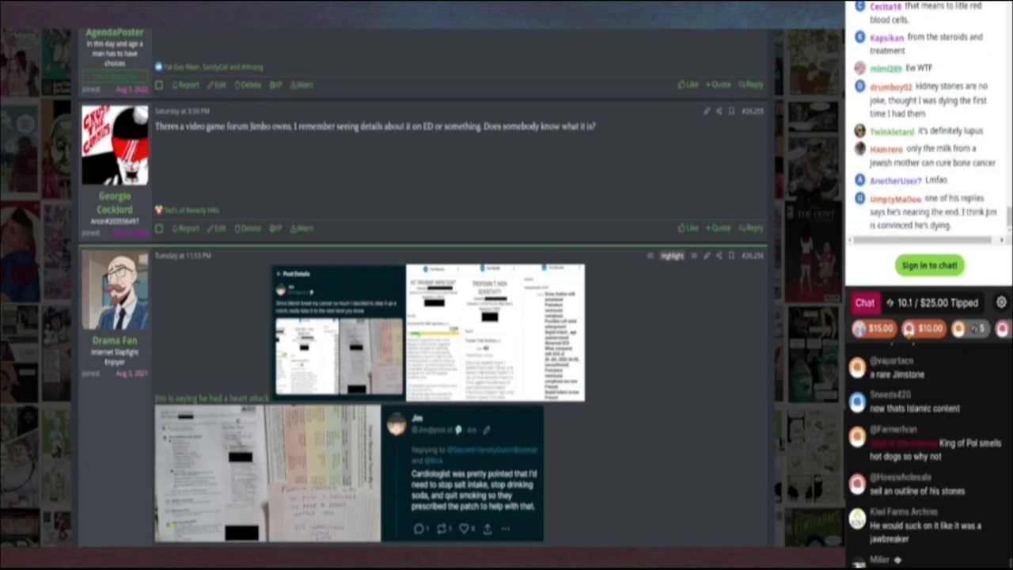
pyautogui.scroll(-3)
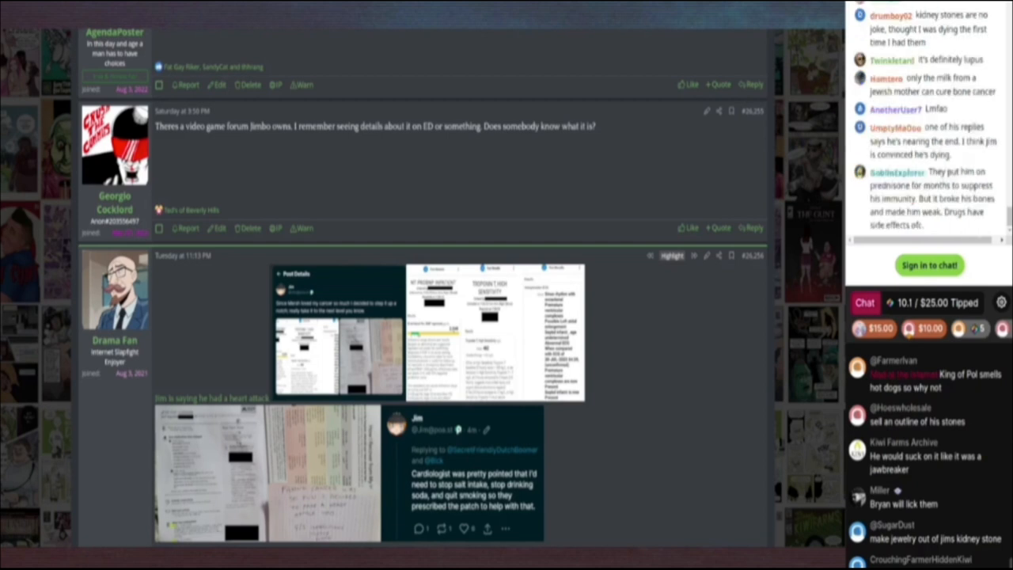
pyautogui.scroll(-3)
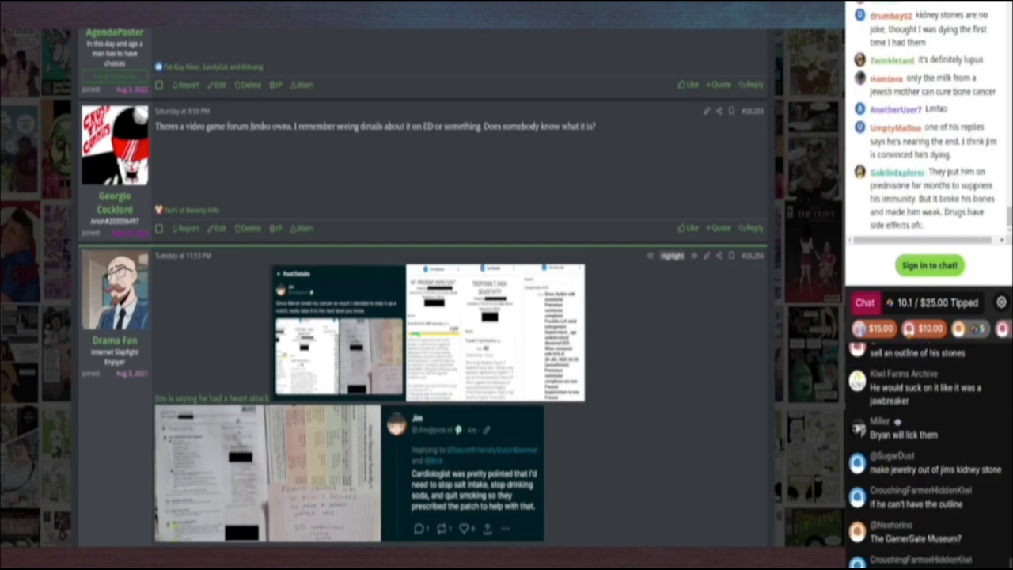
pyautogui.scroll(-3)
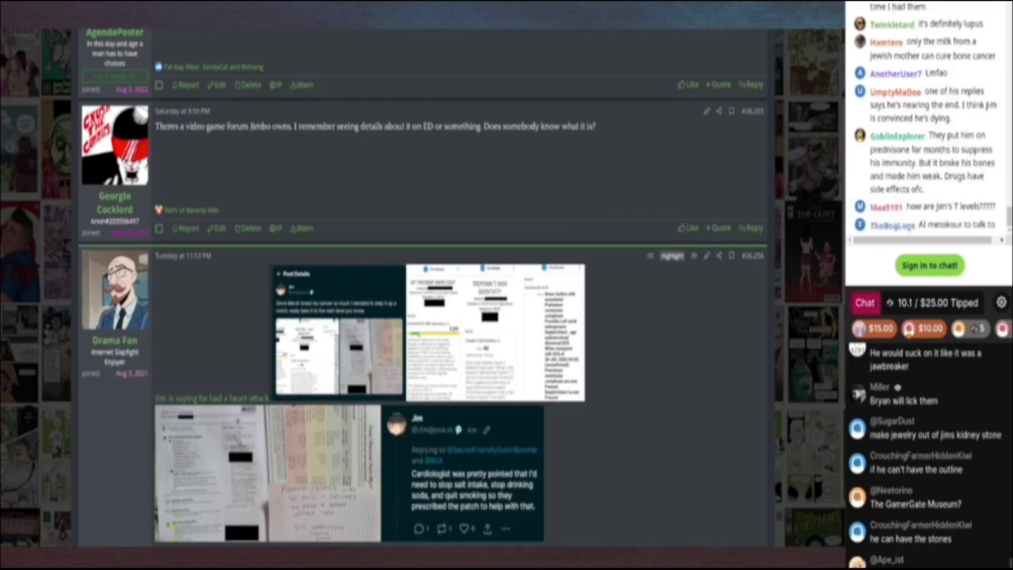
pyautogui.scroll(-3)
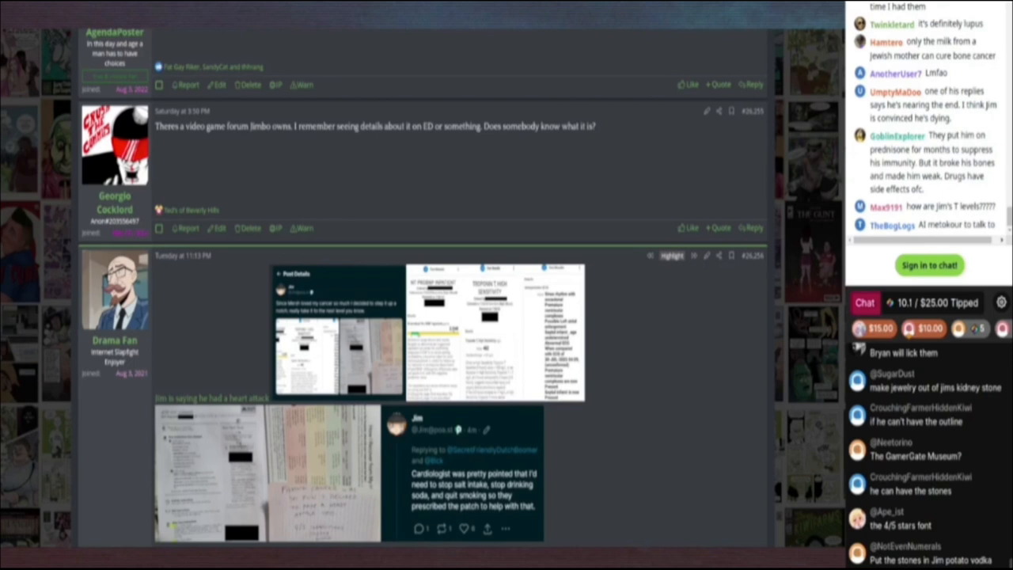
pyautogui.scroll(-3)
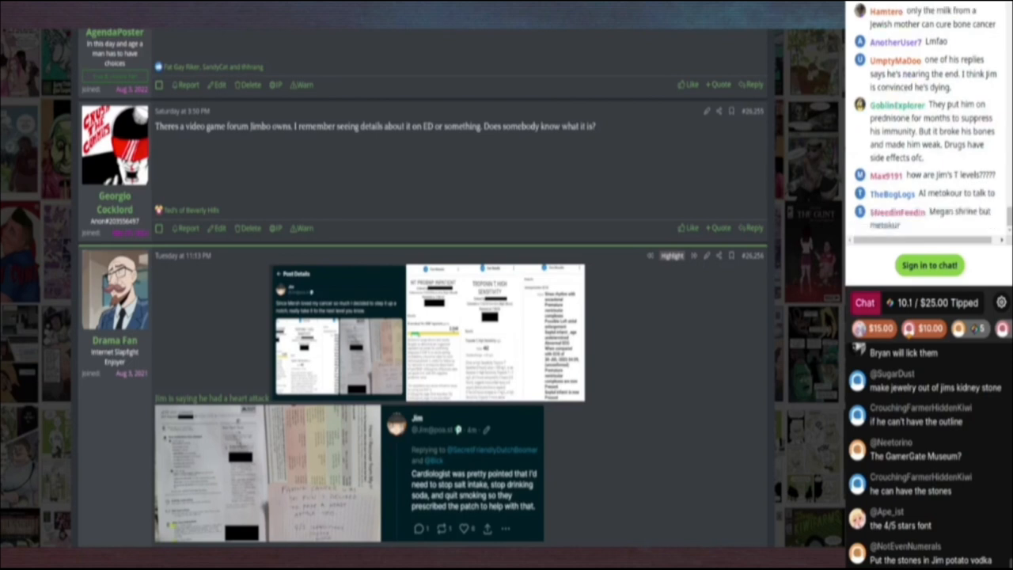
pyautogui.scroll(-3)
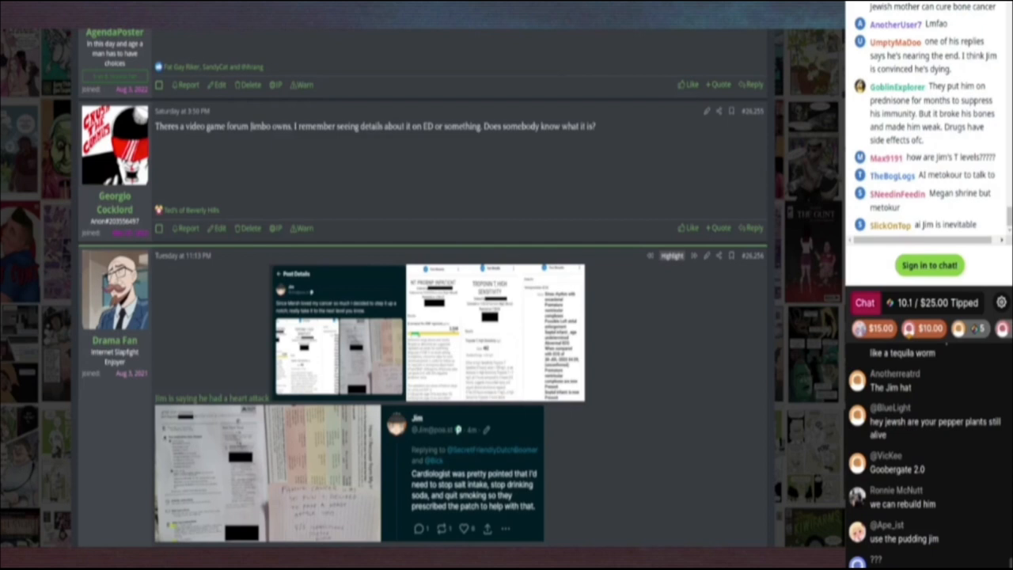
pyautogui.scroll(-3)
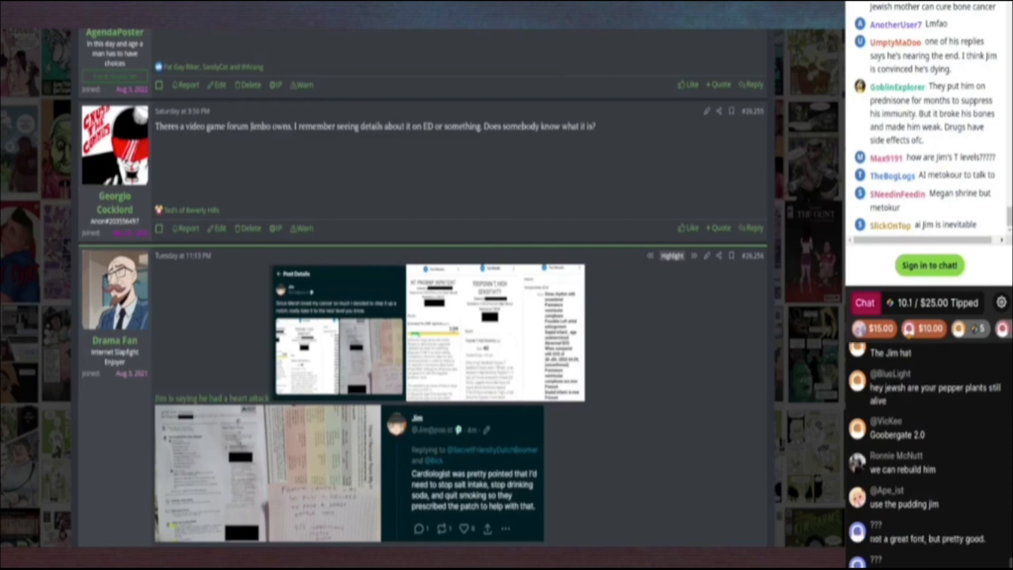
pyautogui.scroll(-3)
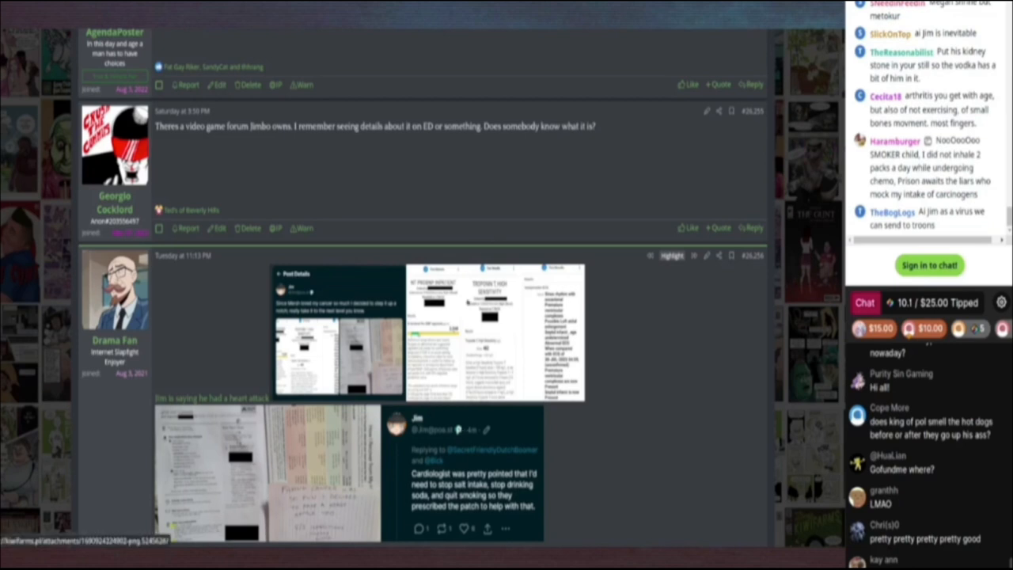
pyautogui.scroll(-3)
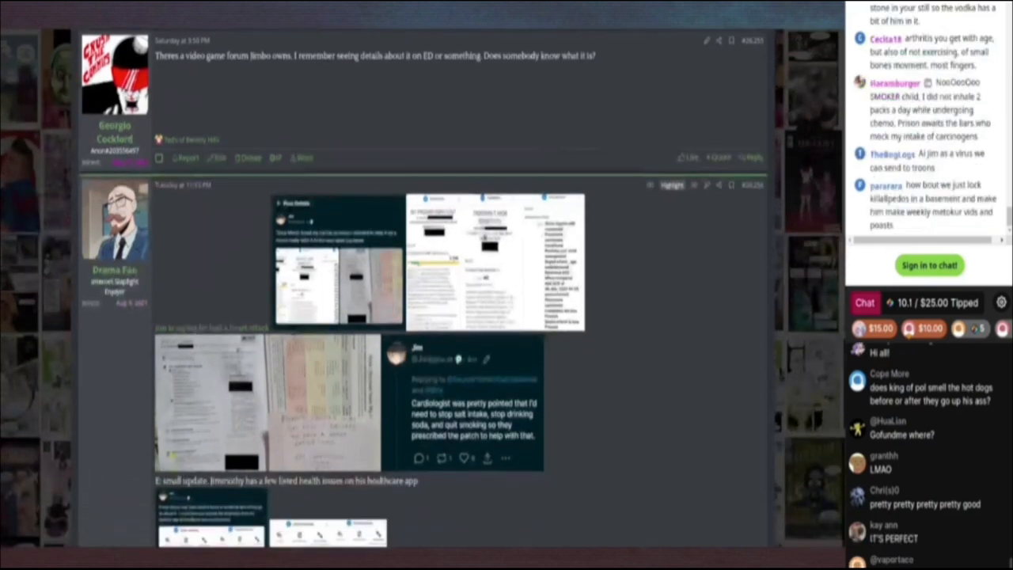